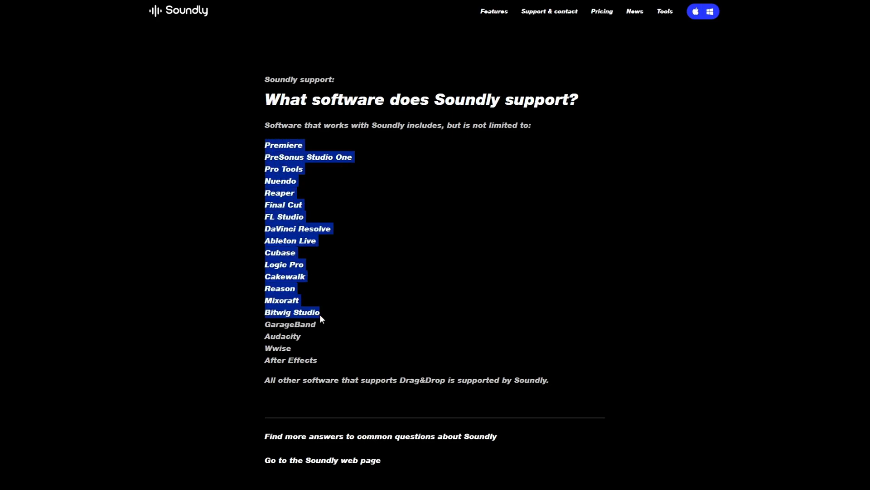
Step: Review Soundly's supported-software page and Pro library feature, then toggle Monthly/Yearly pricing
left_click(601, 11)
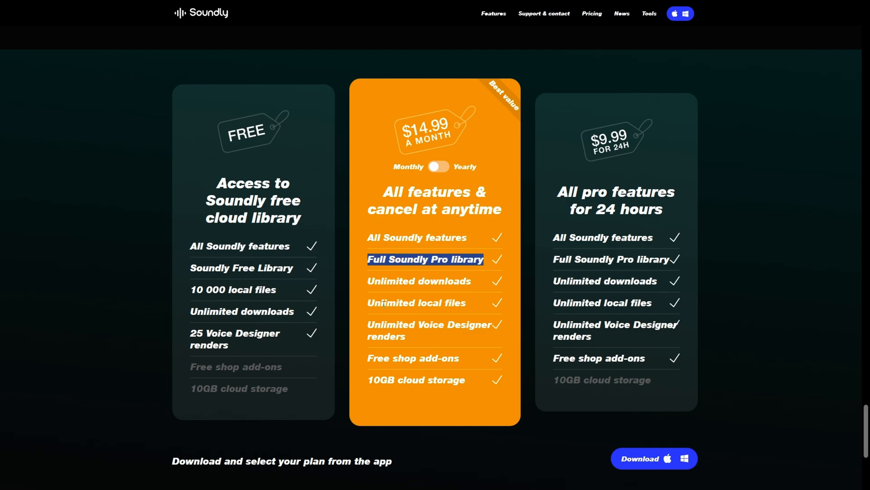
double_click(416, 303)
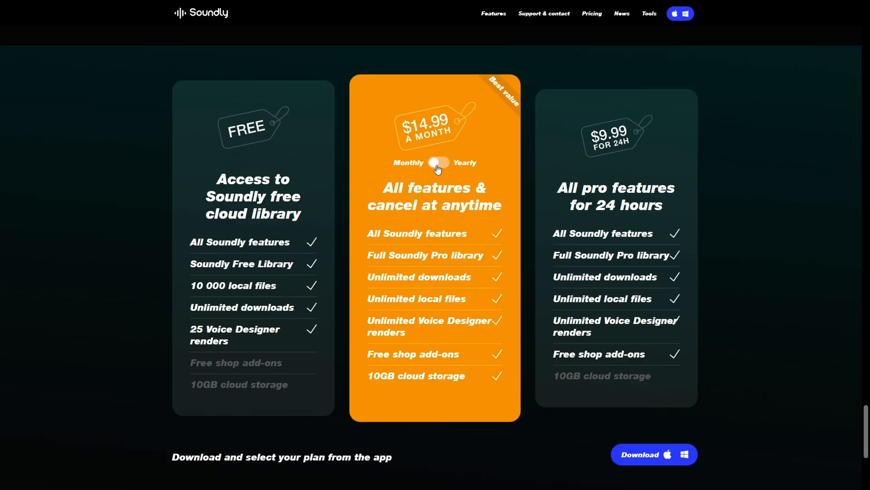
left_click(438, 163)
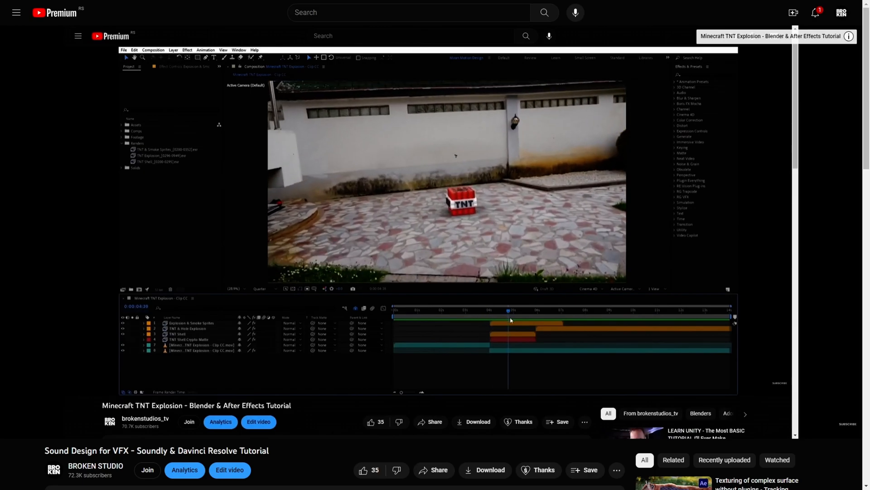
Step: Start the Minecraft TNT Explosion Blender & After Effects tutorial video
left_click(539, 316)
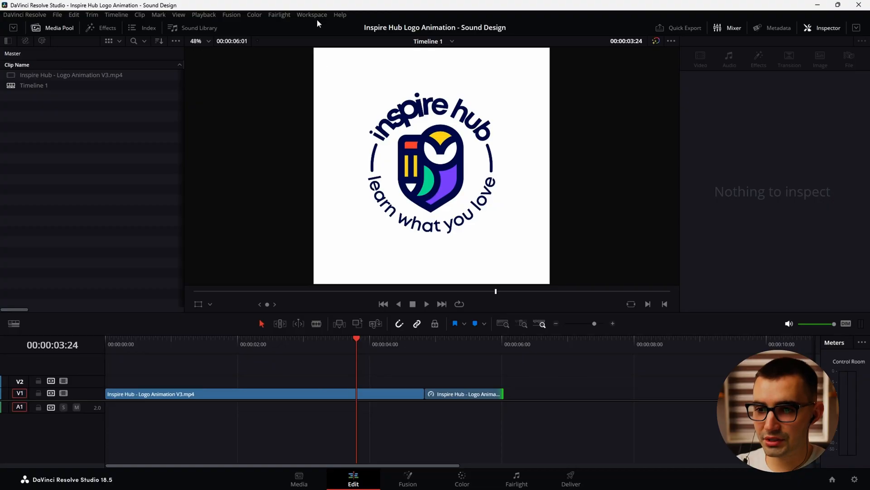
Step: Delete the empty V2 track via the Workspace menu and enlarge the timeline beneath the Inspector
left_click(311, 14)
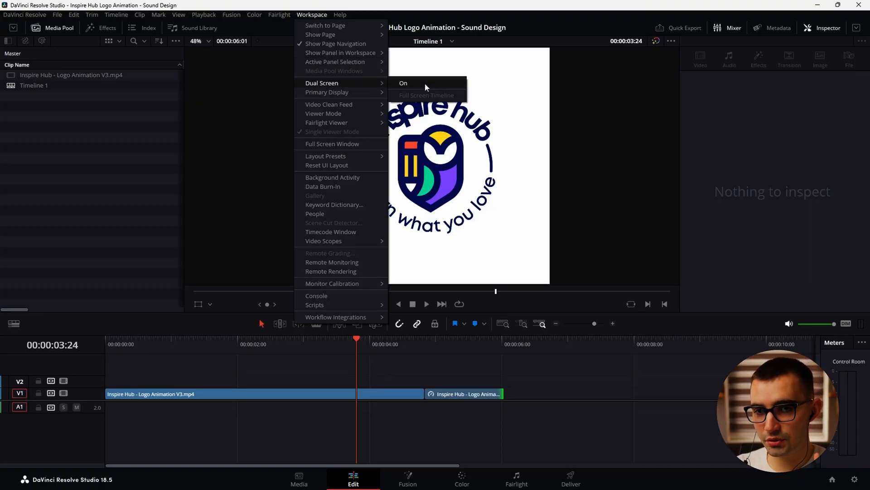
left_click(403, 83)
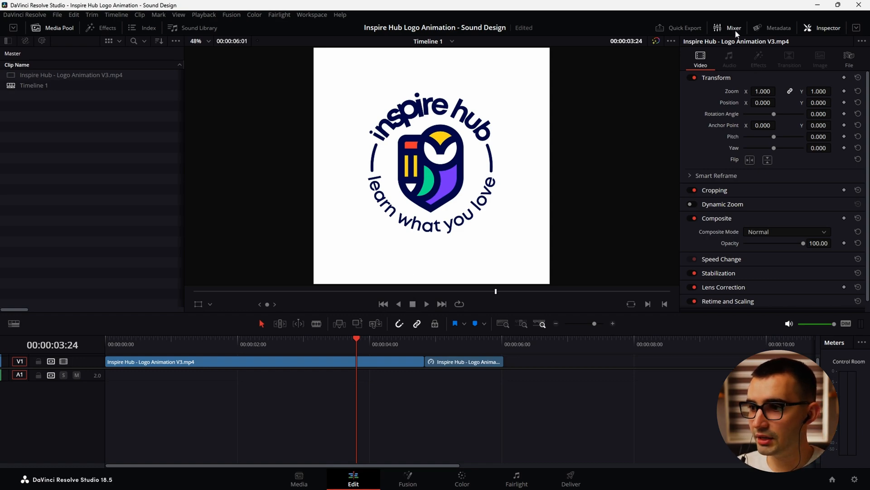
left_click(733, 28)
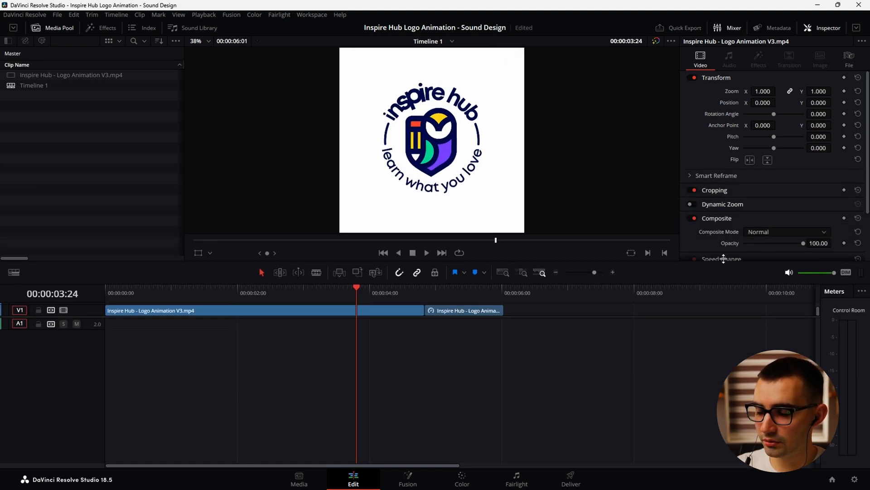
left_click(827, 28)
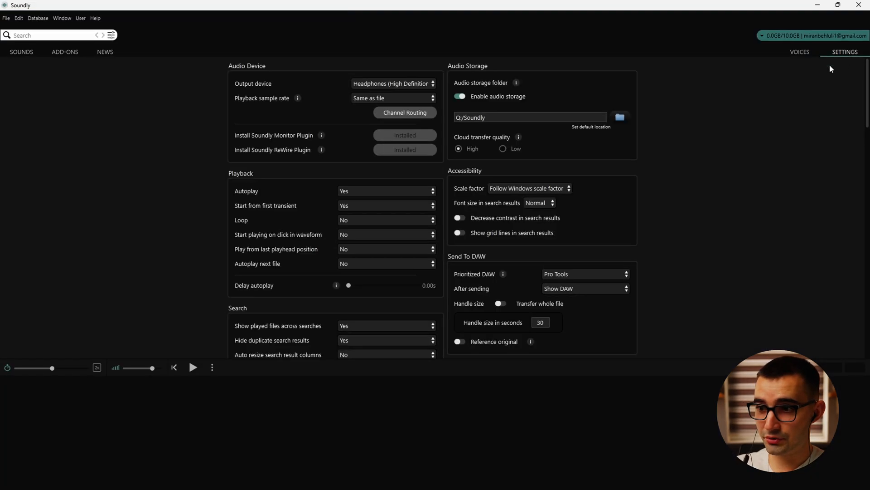
mouse_move(490, 129)
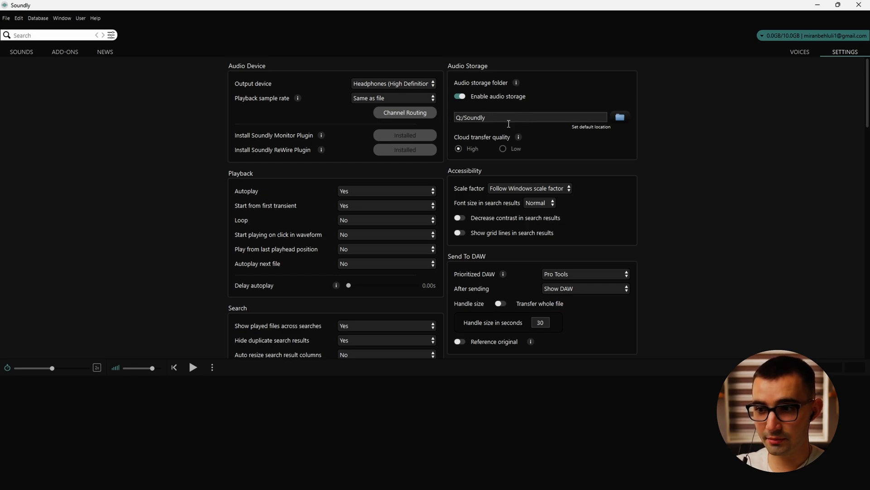
mouse_move(527, 129)
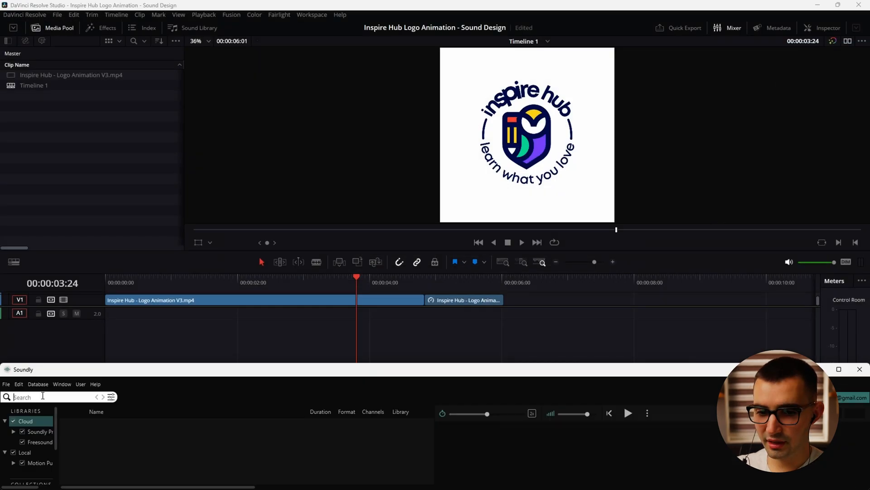
Step: Test-drag a Soundly sound, remove it, and create a new Sounds bin in the media pool
type("random")
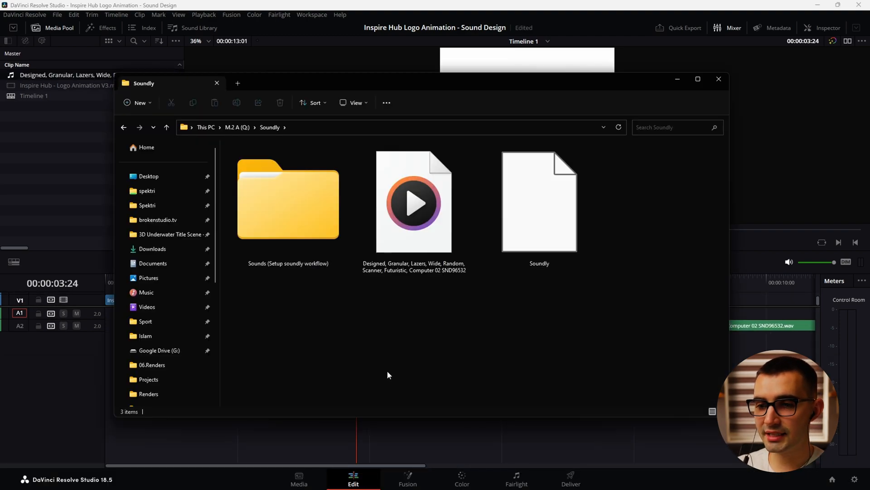
left_click(414, 201)
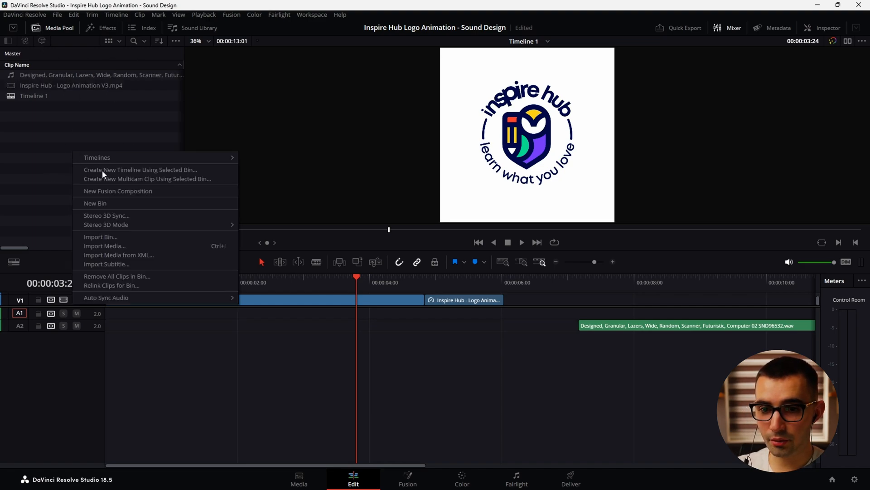
left_click(95, 203)
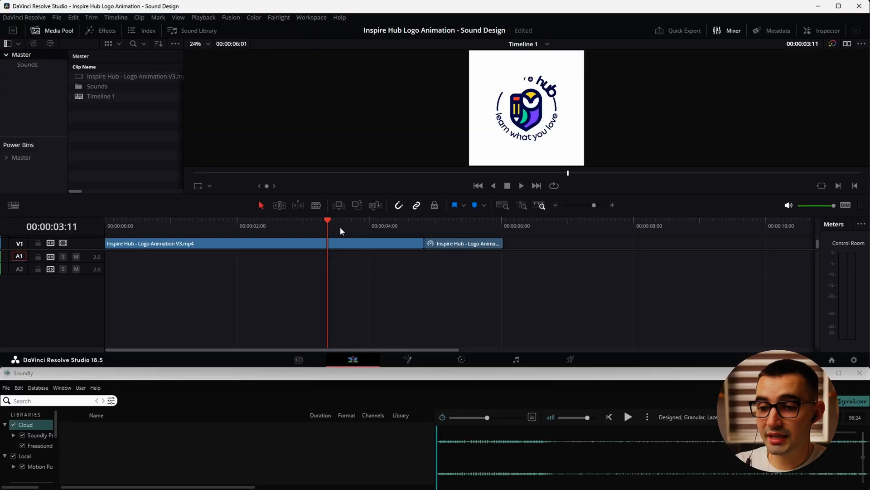
Step: Add a marker at 00:00:02:22 noting swooshes, bubbly sounds for letters, owl, backpack, paper
left_click(304, 226)
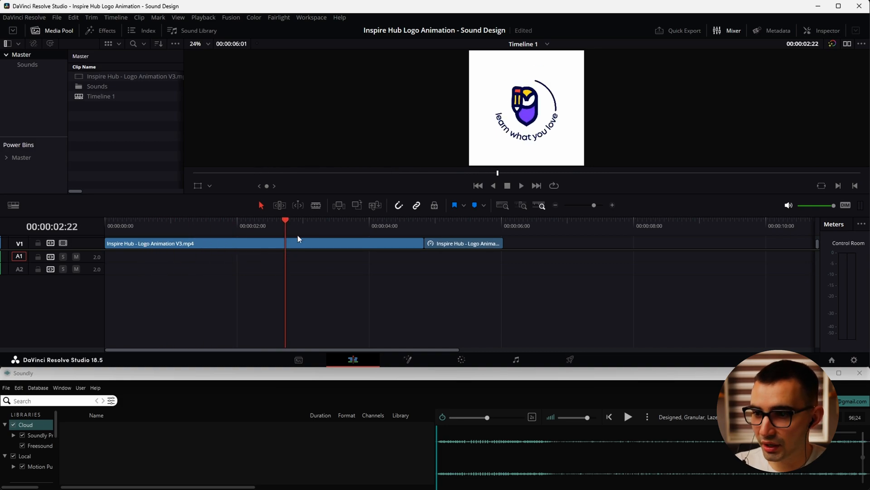
mouse_move(318, 245)
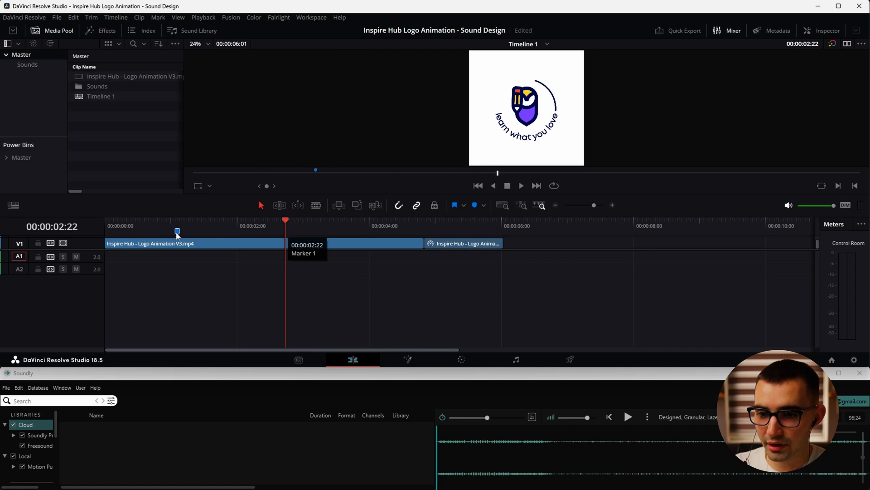
mouse_move(84, 245)
type("Pencil, swoos")
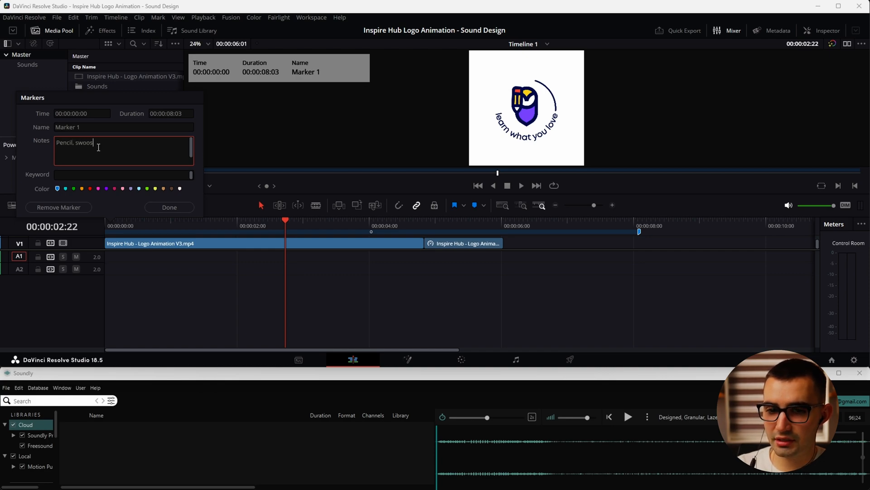
type("hes, bubbly sounds for le")
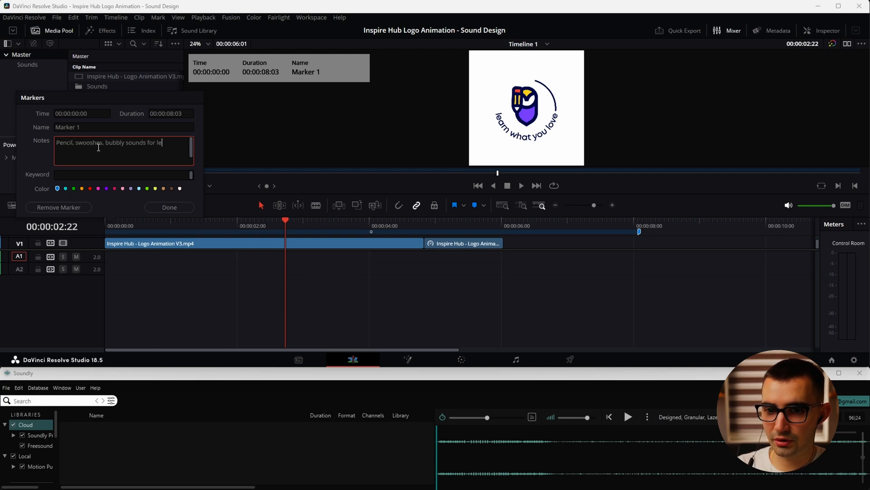
type("tters, owl,")
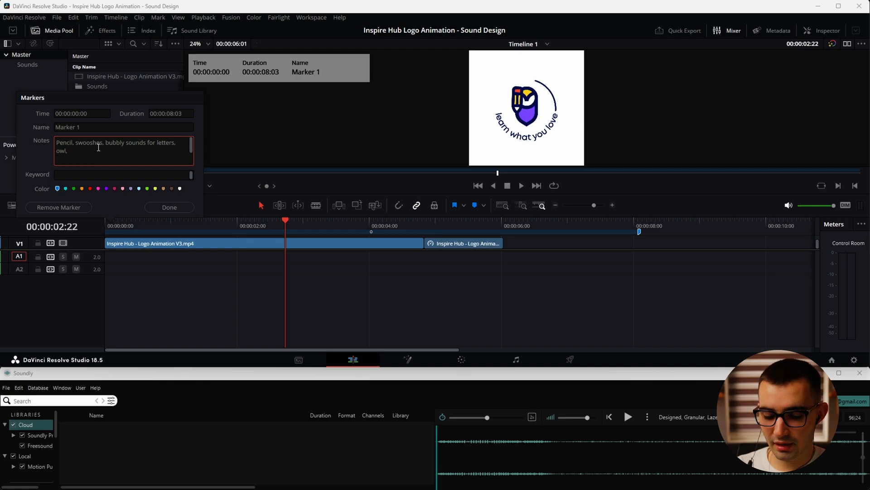
type(", backpack, paper")
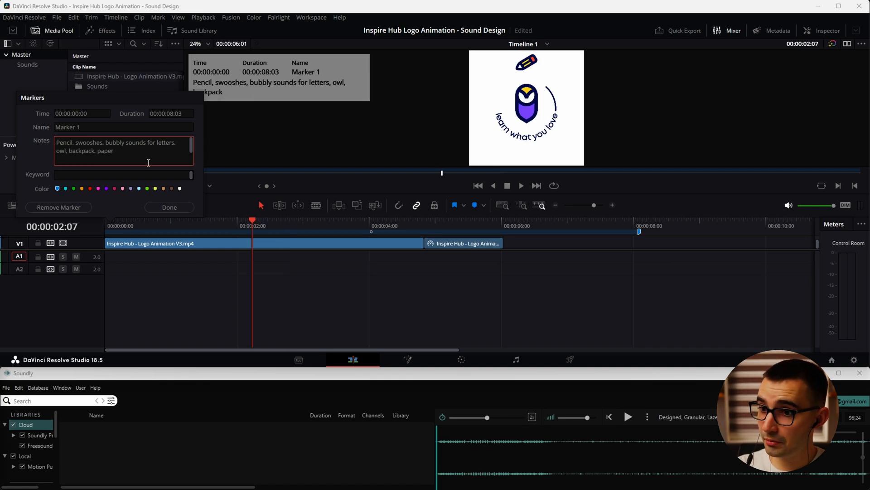
left_click(169, 207)
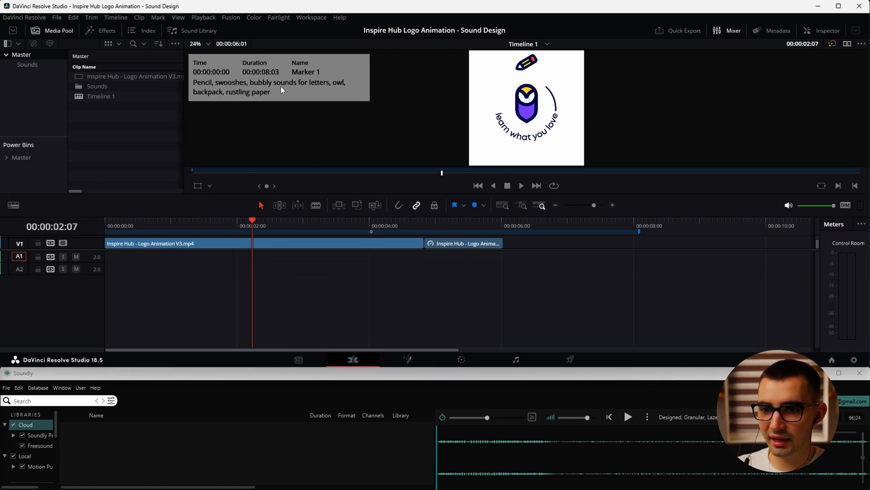
mouse_move(257, 89)
type("pencil")
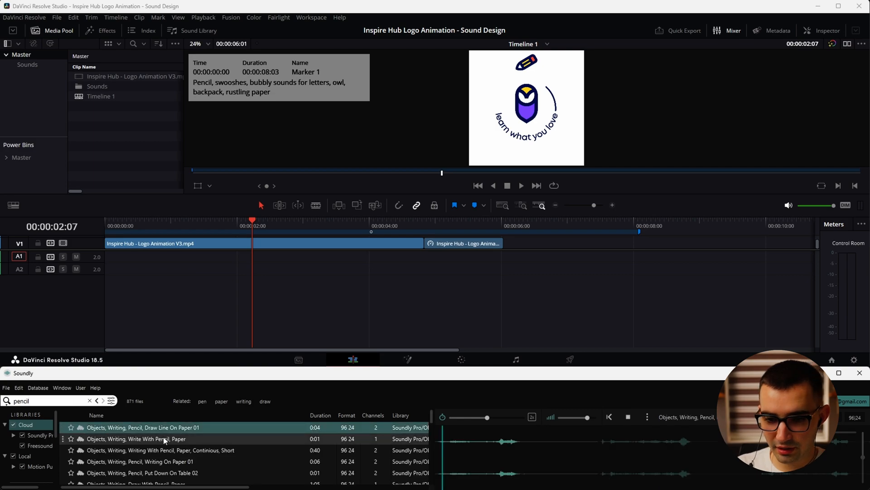
Step: Preview Write With Pencil, Paper and place the pencil writing sounds on A1 and A2
left_click(136, 439)
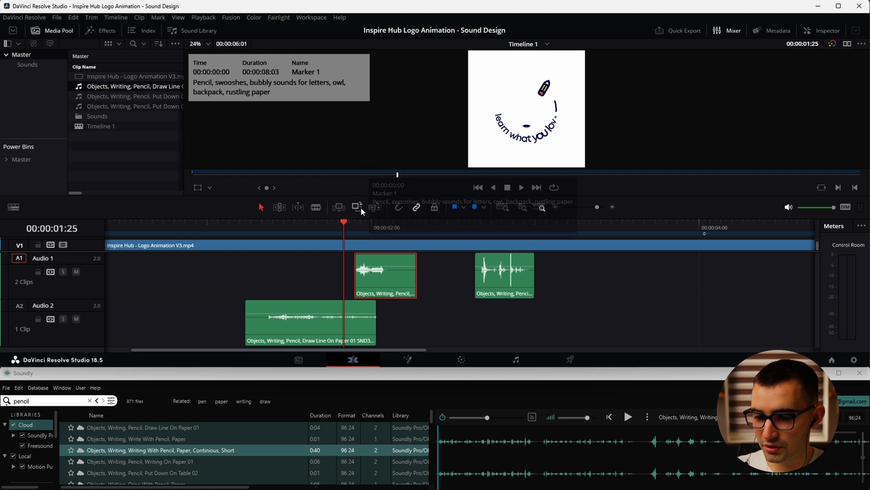
left_click(521, 187)
type("pop")
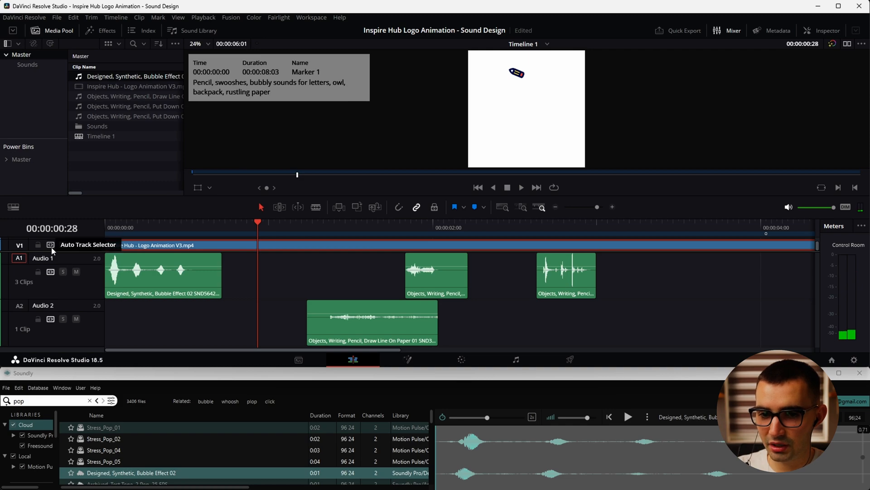
mouse_move(39, 244)
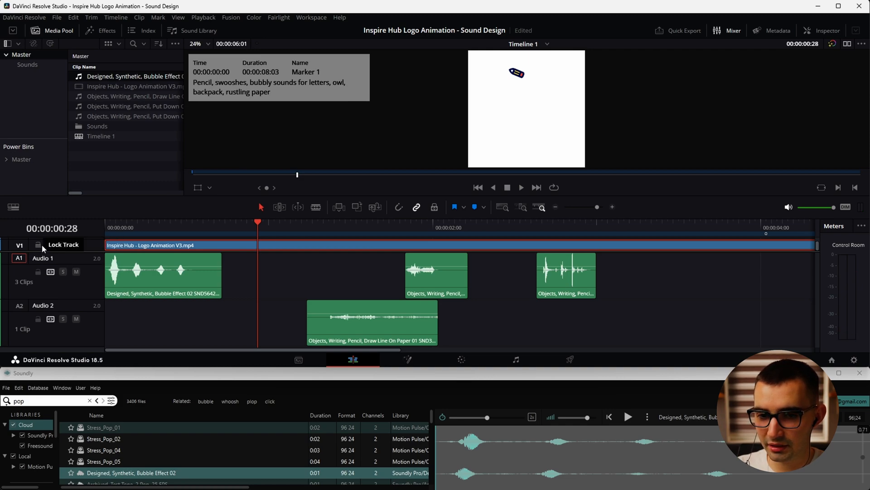
Step: Lock the video track and place Sparkle Pop 03 on Audio 3, duplicating it to Audio 2
left_click(38, 245)
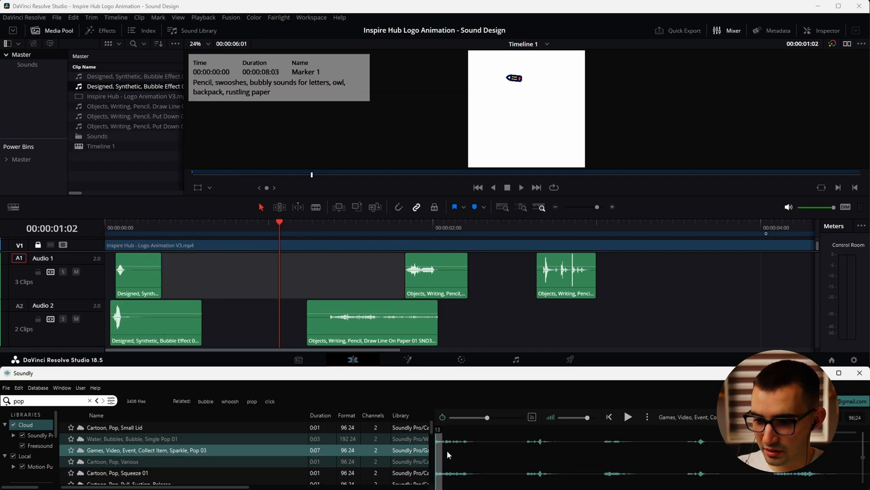
left_click(627, 416)
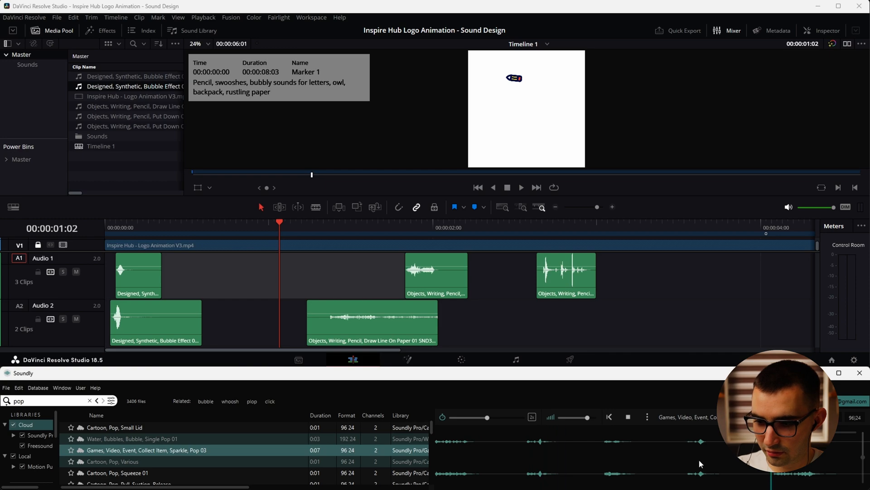
left_click(628, 417)
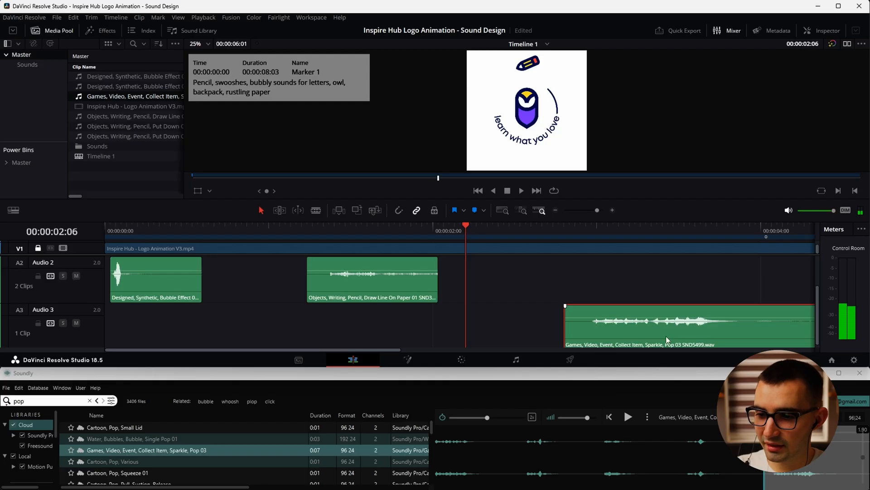
left_click(606, 230)
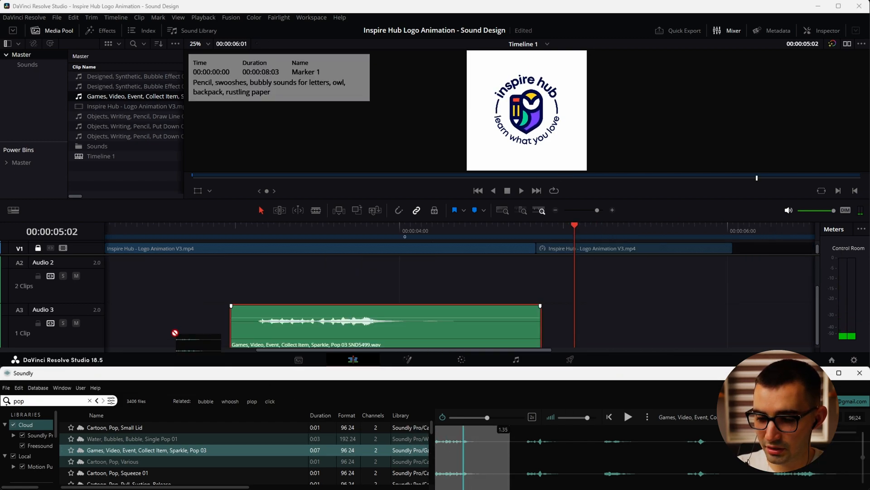
left_click(520, 191)
type("s")
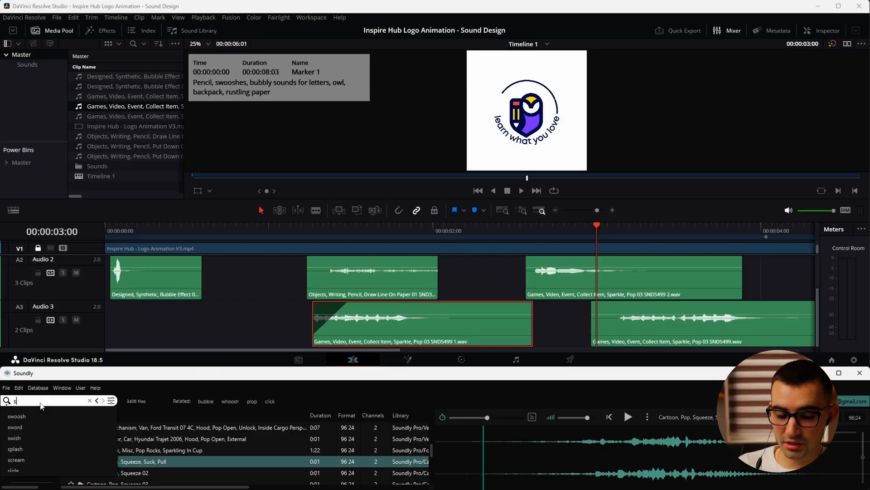
Step: Search Soundly for 'swoosh cartoon' and browse the swoosh, swish and Magic Riser results
type("woosh cartoon")
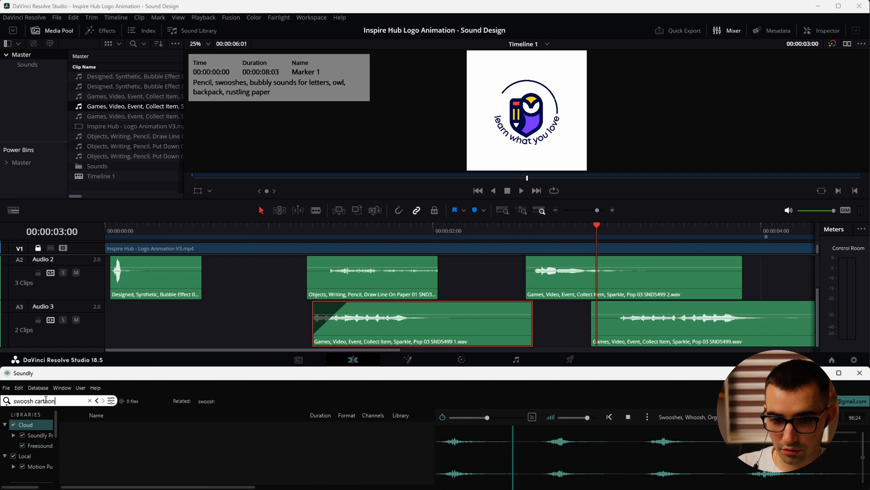
key("Return")
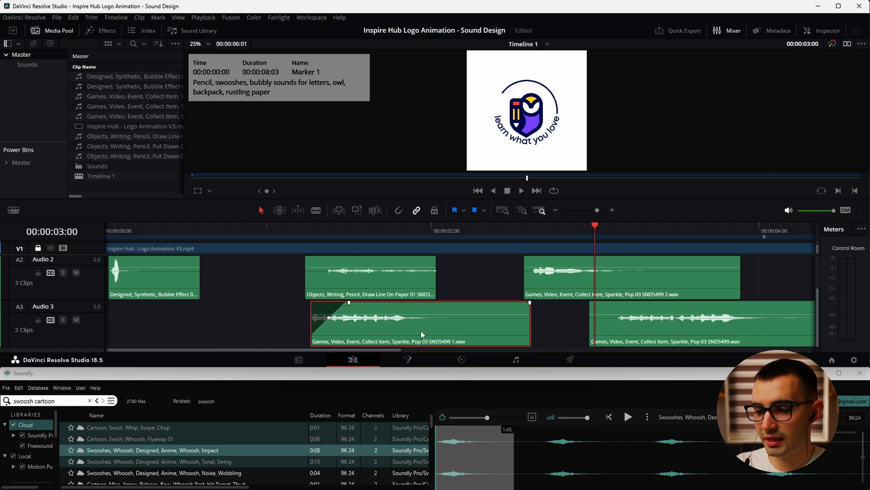
scroll("down", 3)
type("owl")
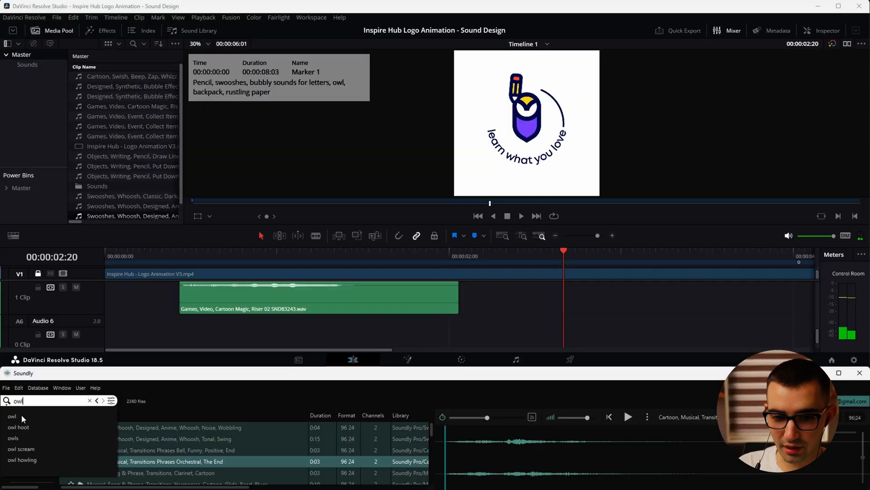
Step: Search for 'owl' and drop Tawny Owl (Echoed) onto the timeline
key("Return")
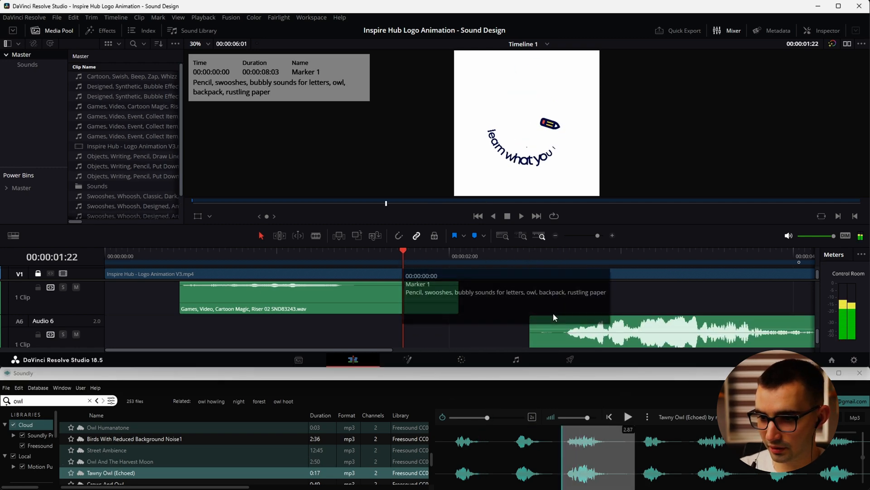
left_click(627, 417)
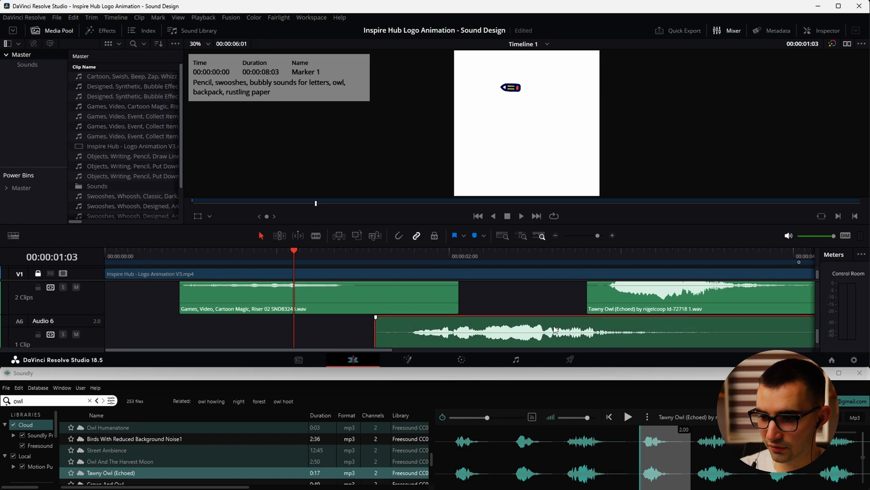
mouse_move(575, 343)
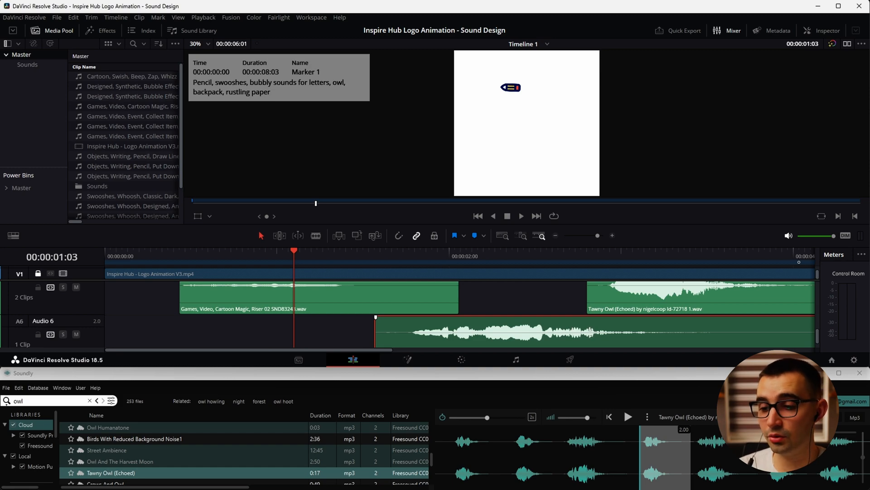
Step: Glance at Keyboard Customization from the application menu and close it
left_click(25, 17)
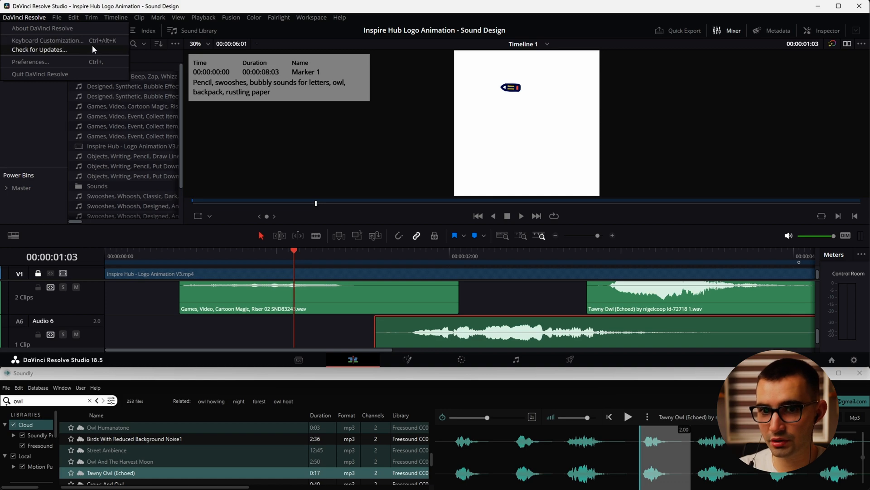
left_click(47, 40)
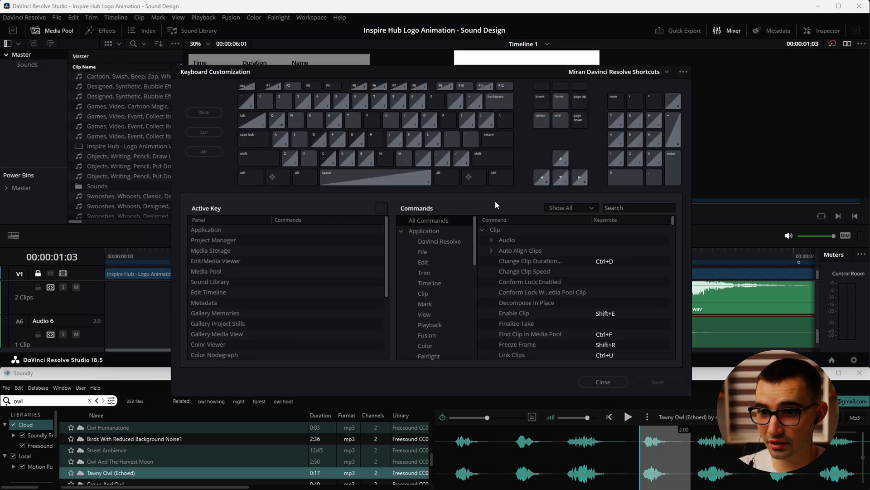
type("asda")
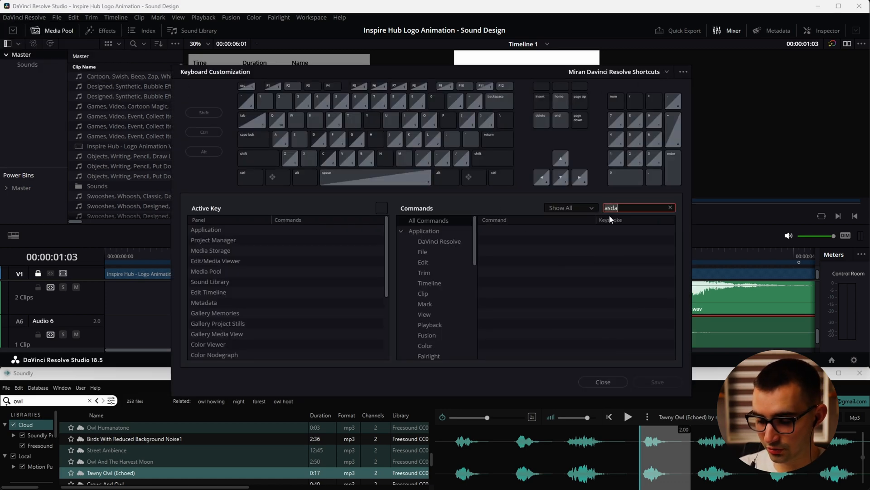
left_click(602, 381)
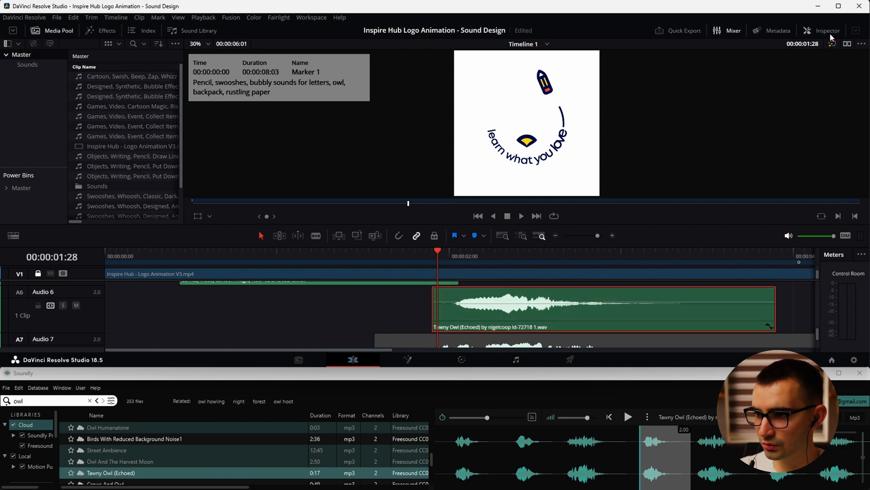
Step: Show the Inspector and select the faded Tawny Owl clip on Audio 7
left_click(822, 31)
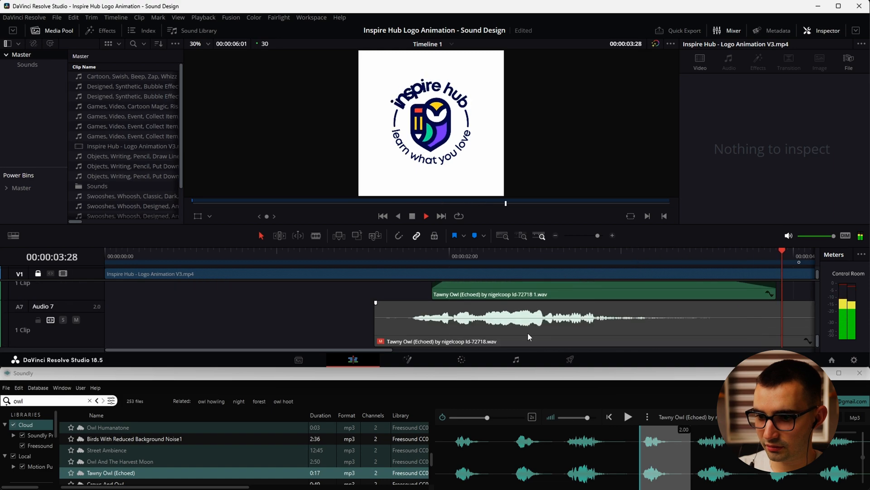
left_click(454, 256)
type("paper")
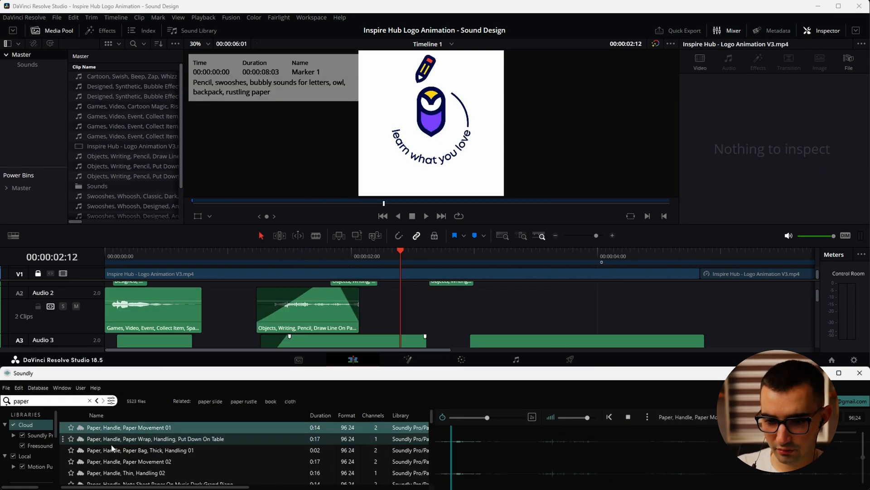
Step: Place a Paper Rip Glossy sound on Audio 3 and Flip Card Deck sounds on Audio 8
left_click(129, 461)
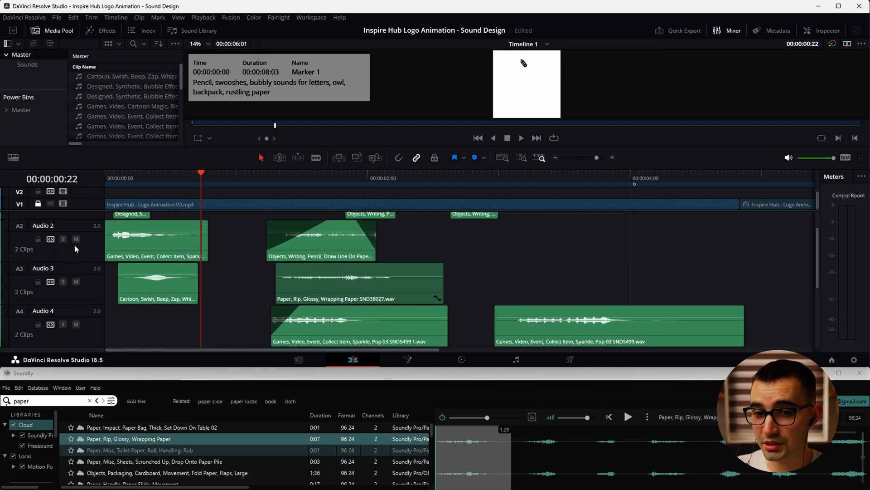
scroll("down", 3)
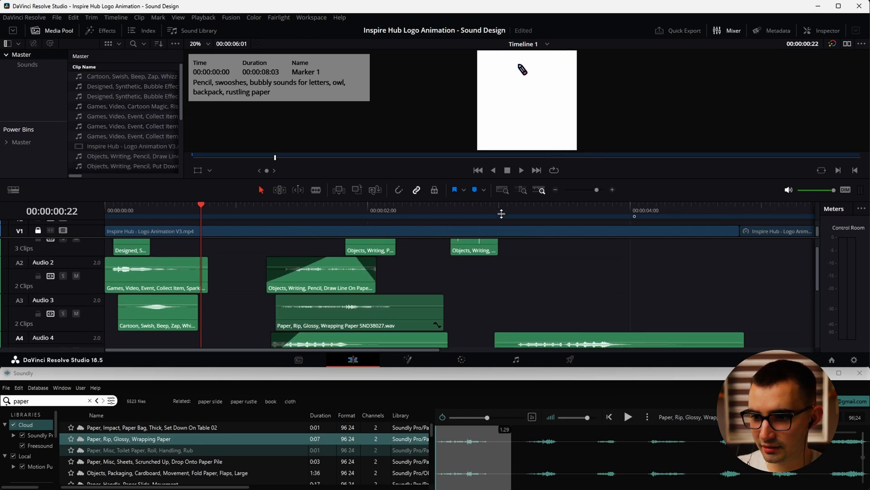
left_click(520, 201)
type(" flip")
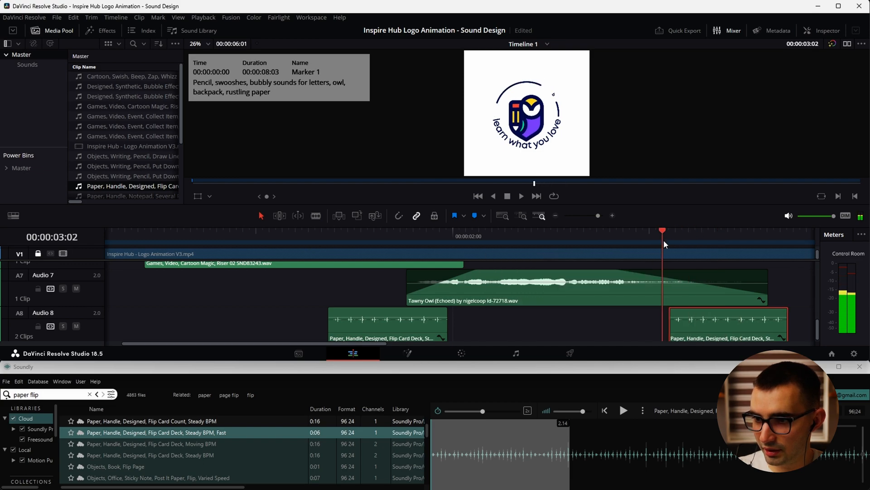
Step: Solo Audio 8 and start converting the flip-card-deck sound to stereo
left_click(536, 236)
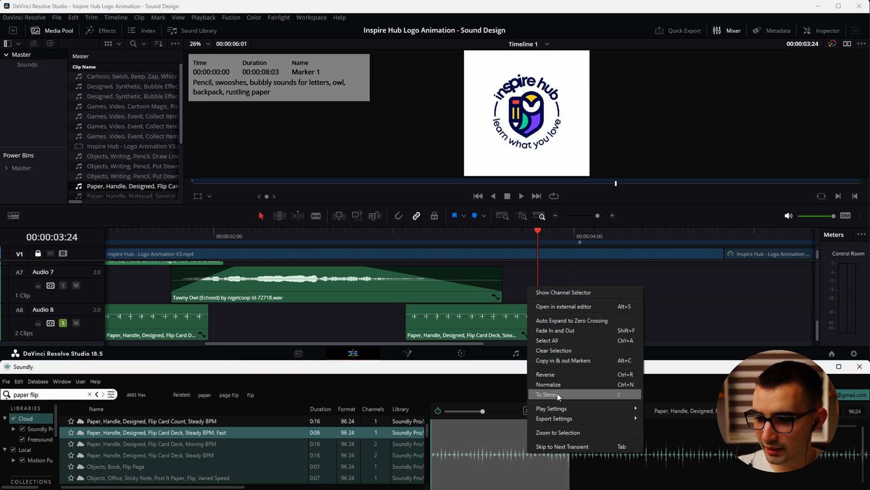
left_click(547, 394)
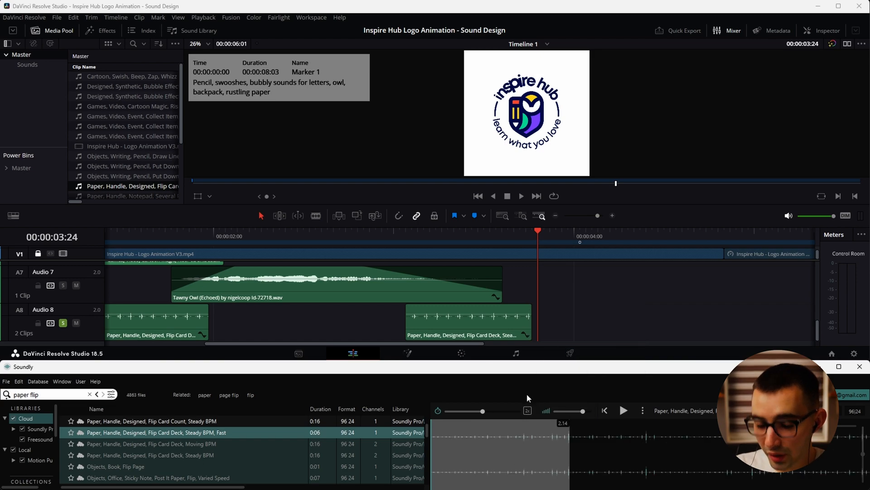
mouse_move(609, 337)
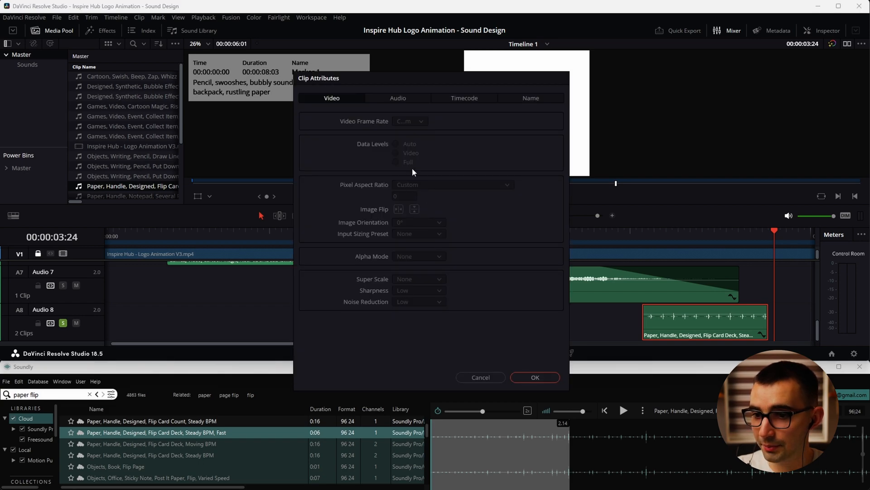
Step: Set the clip's audio format to Stereo with the right channel fed from Embedded Channel 1
left_click(398, 98)
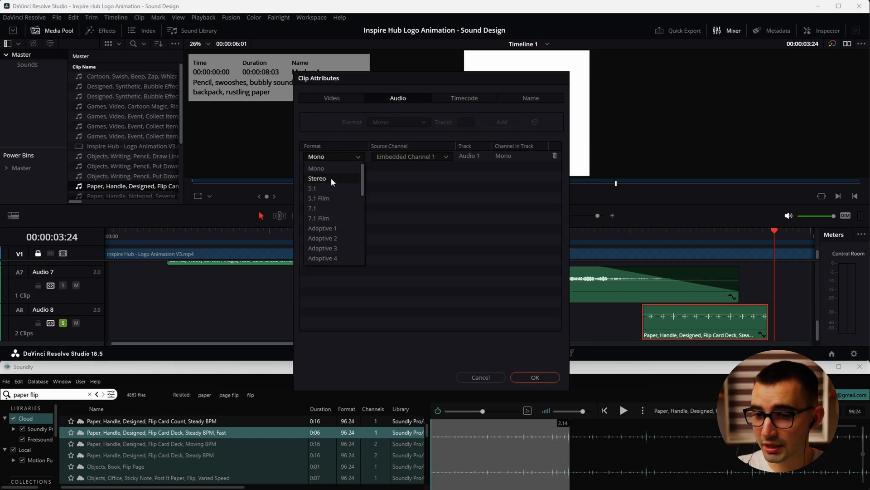
left_click(317, 179)
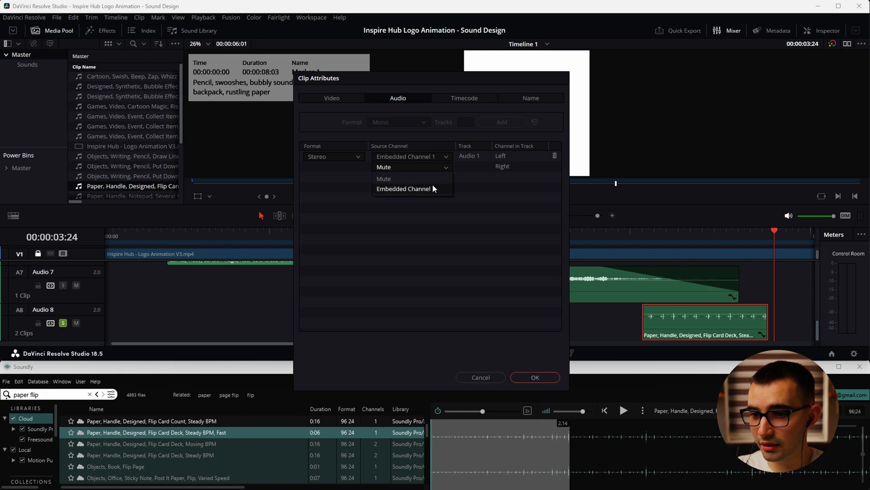
left_click(404, 188)
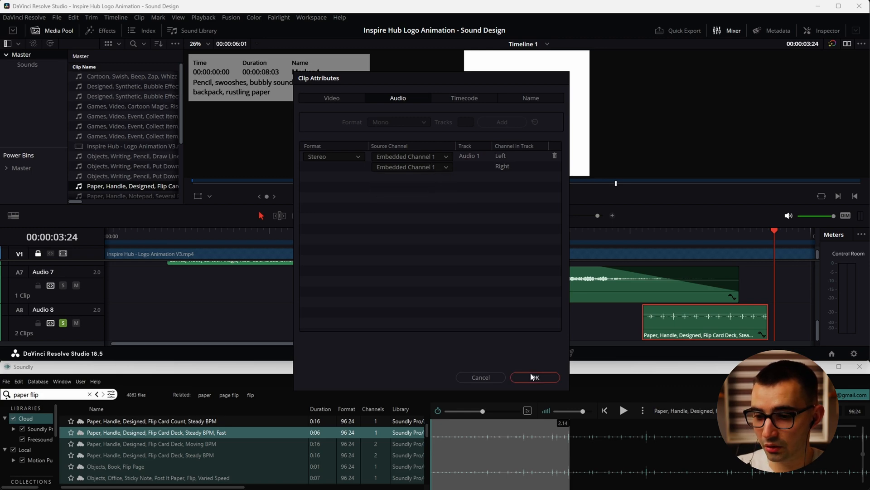
left_click(534, 377)
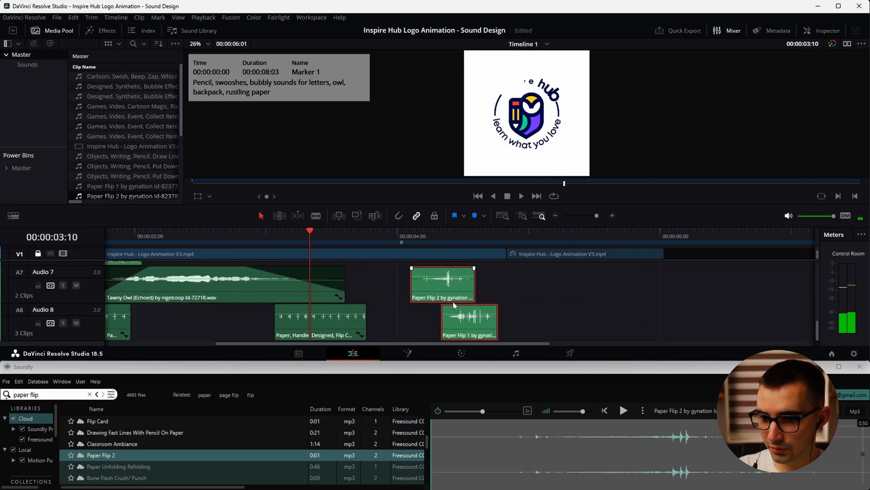
Step: Layer swoosh and sparkle collect-item sounds on separate tracks under the logo animation
left_click(521, 199)
type("swoosh cartoon")
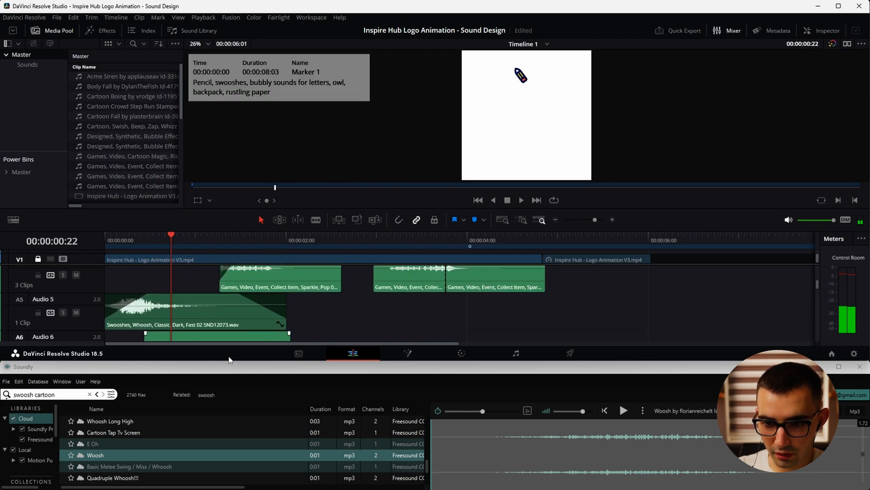
left_click(520, 199)
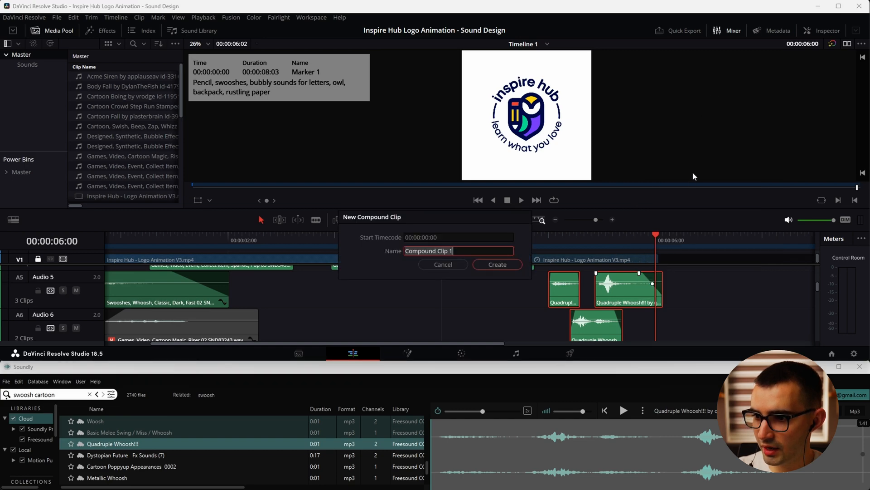
Step: Create a compound clip named 'Pencil Spin' from the grouped whoosh sounds
type("Penci")
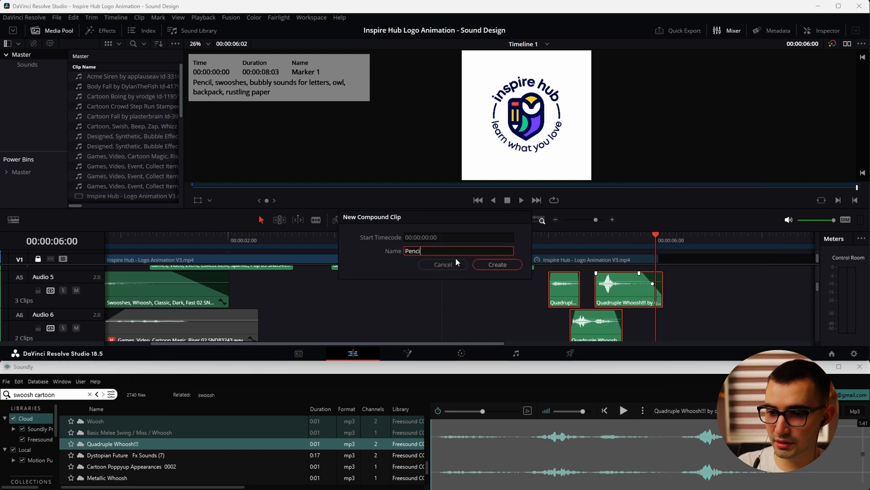
left_click(496, 264)
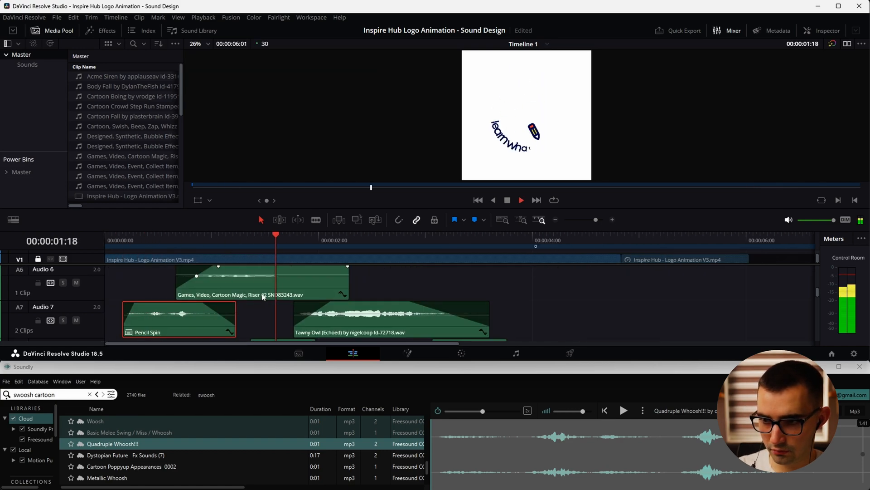
Step: Review the Cartoon Fall sound and owl reveal with playback, then add a pencil-drawing sound to the Media Pool
left_click(486, 239)
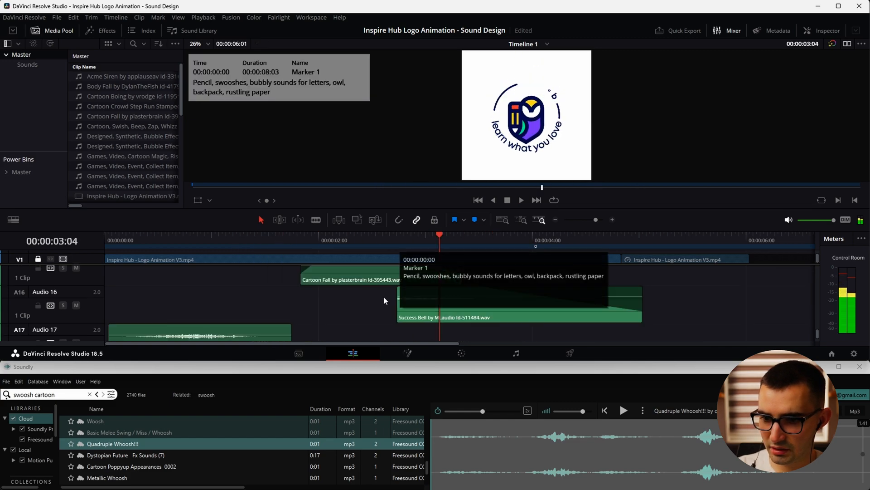
left_click(305, 239)
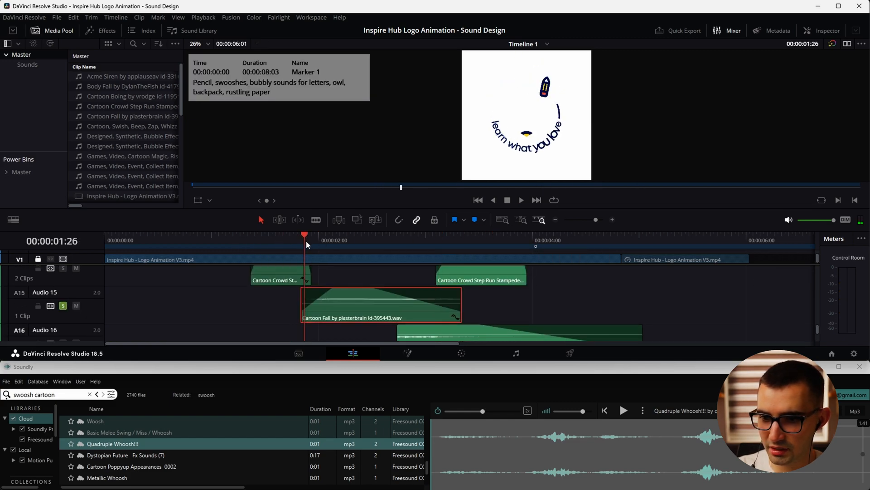
left_click(381, 305)
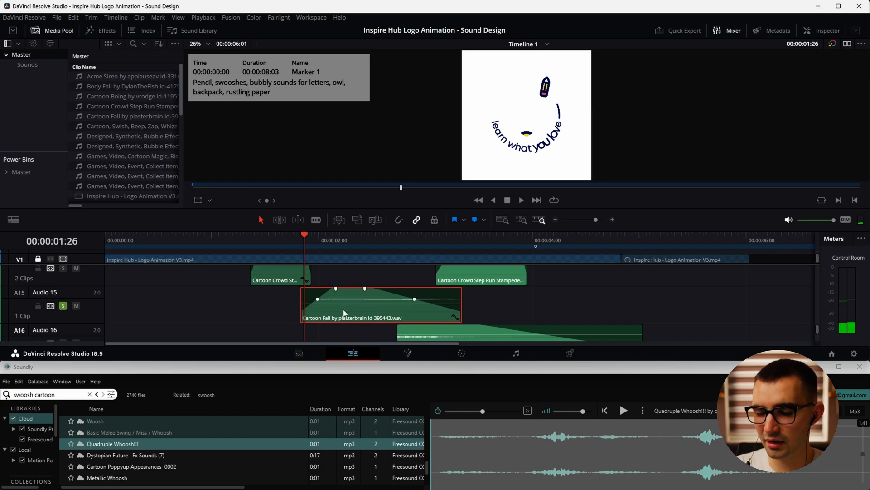
left_click(481, 239)
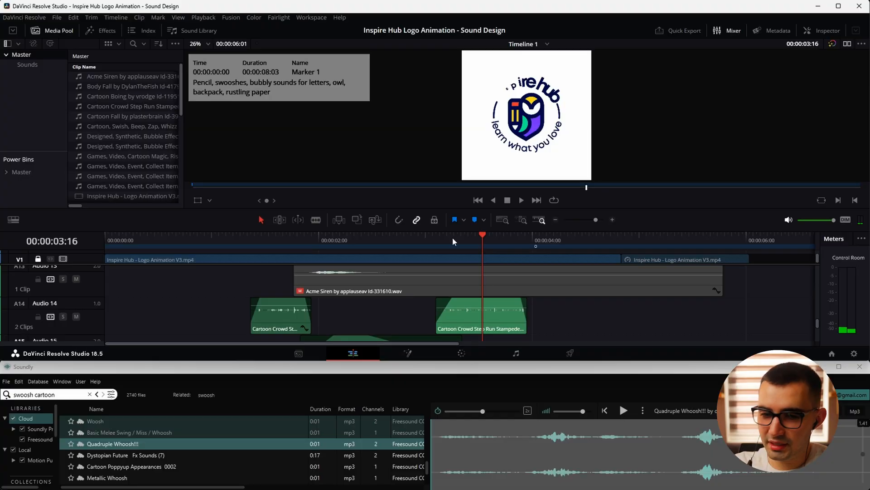
left_click(360, 239)
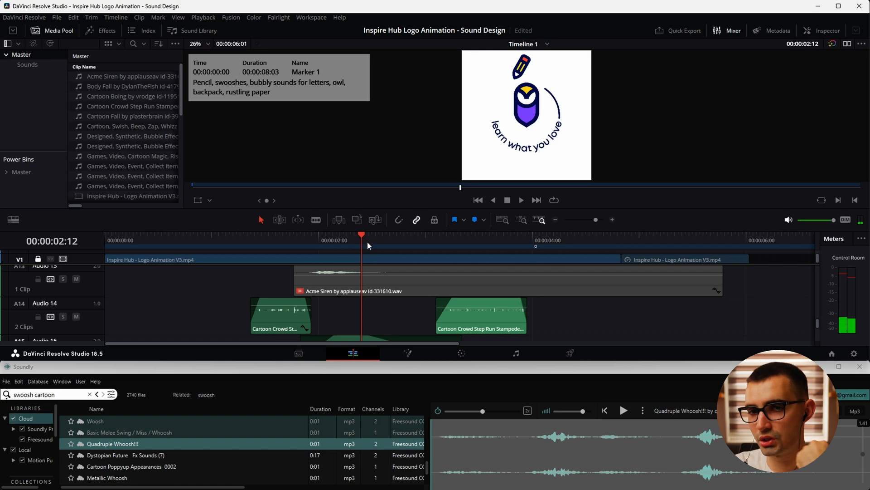
mouse_move(365, 240)
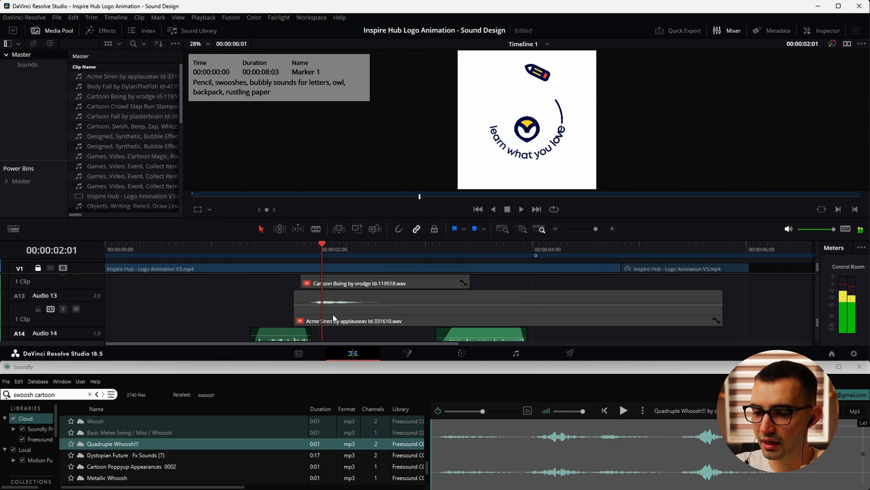
scroll("down", 3)
type("backpack zipper")
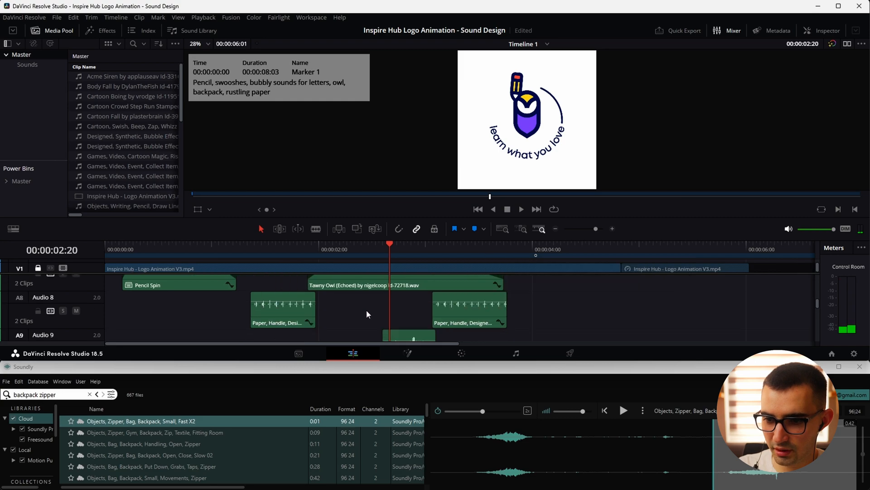
Step: Place a small fast backpack zipper sound on Audio 8 between the paper clips
scroll("up", 3)
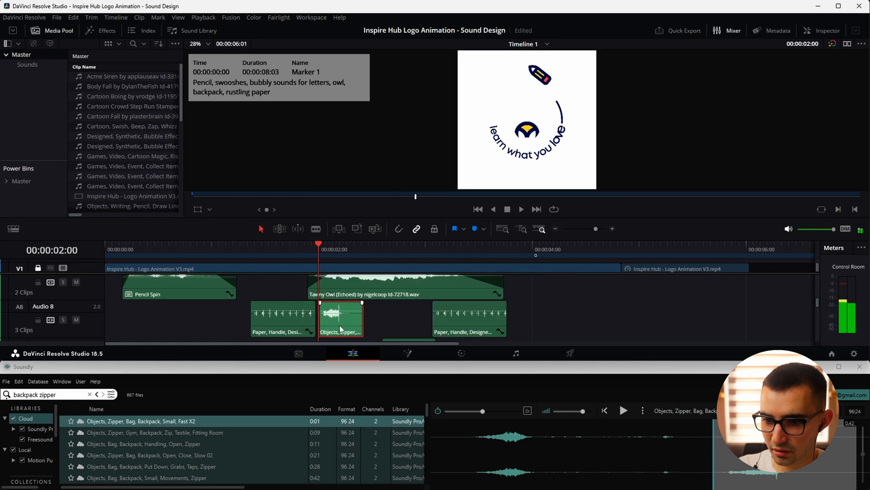
left_click(290, 256)
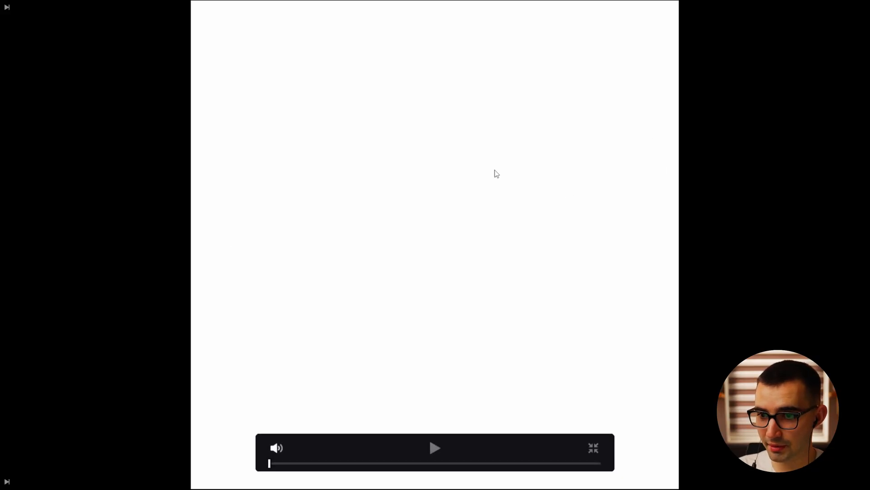
Step: Preview the logo animation full screen with its layered sound effects
left_click(435, 448)
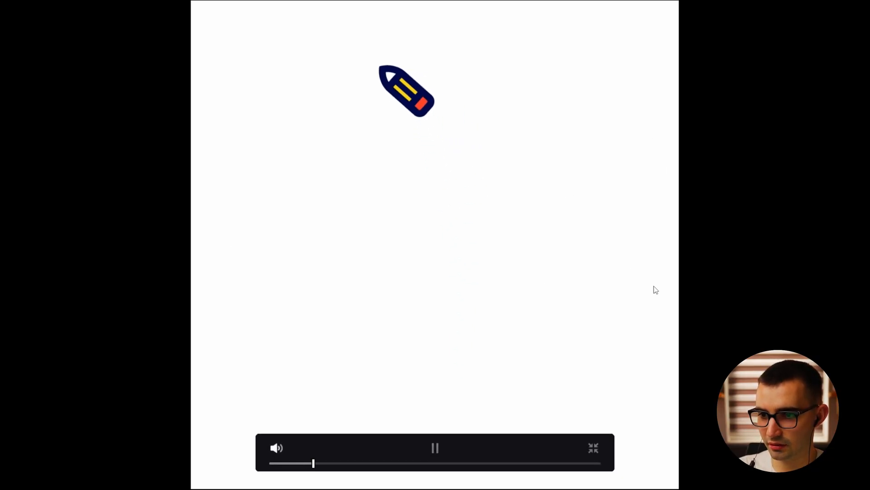
left_click(593, 448)
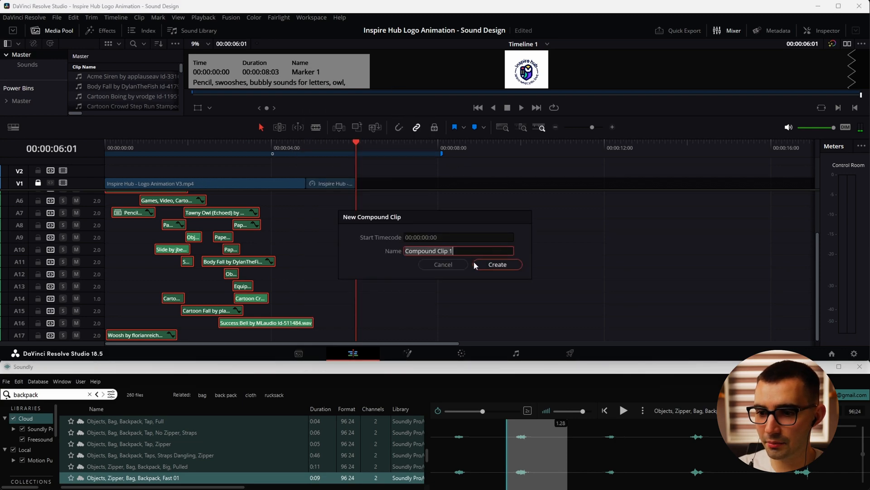
Step: Merge all sound clips into Compound Clip 1 on Audio 1, inspect its contents and return to the main timeline
left_click(496, 264)
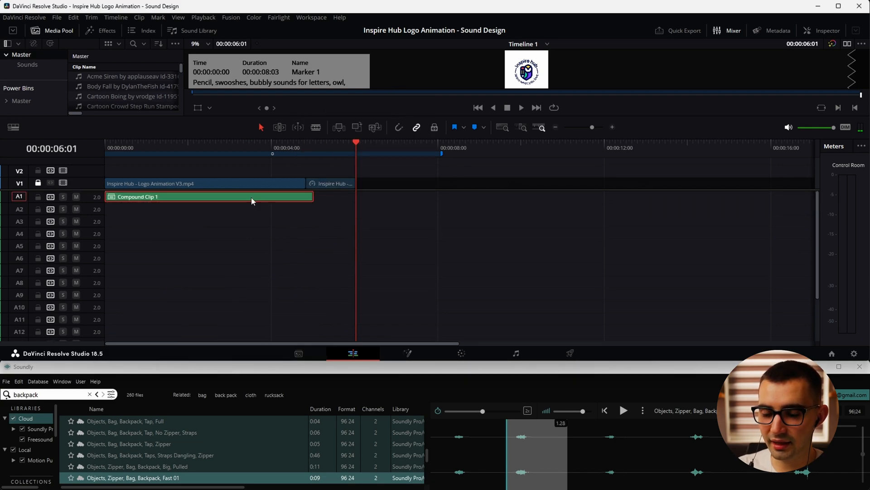
double_click(208, 197)
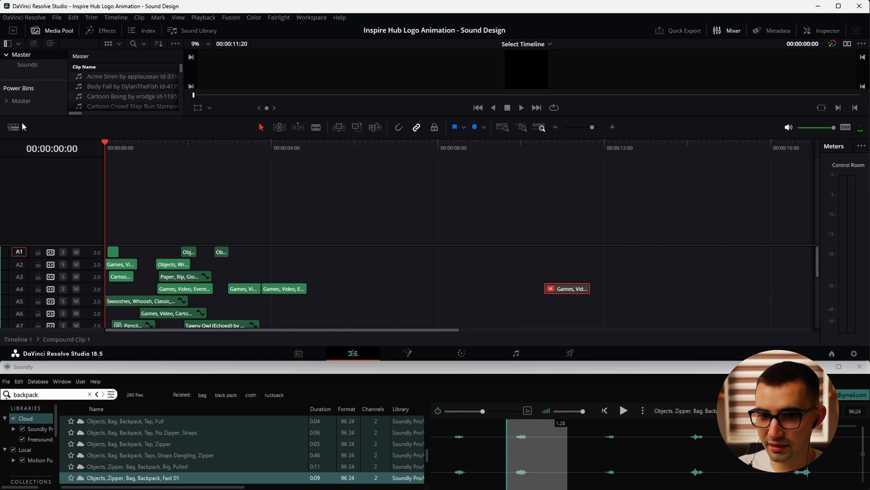
left_click(9, 127)
type("rever")
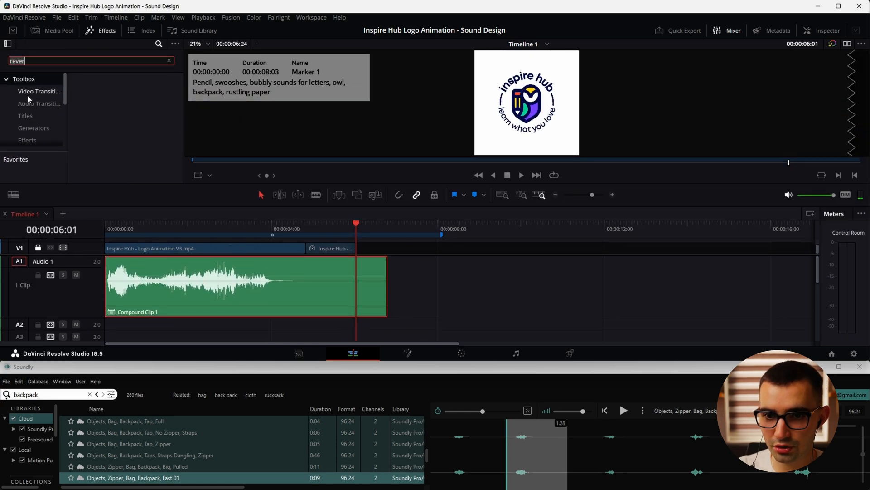
Step: Apply a subtle Cathedral-preset Fairlight Reverb to Compound Clip 1 and fade its volume out at the end
left_click(91, 61)
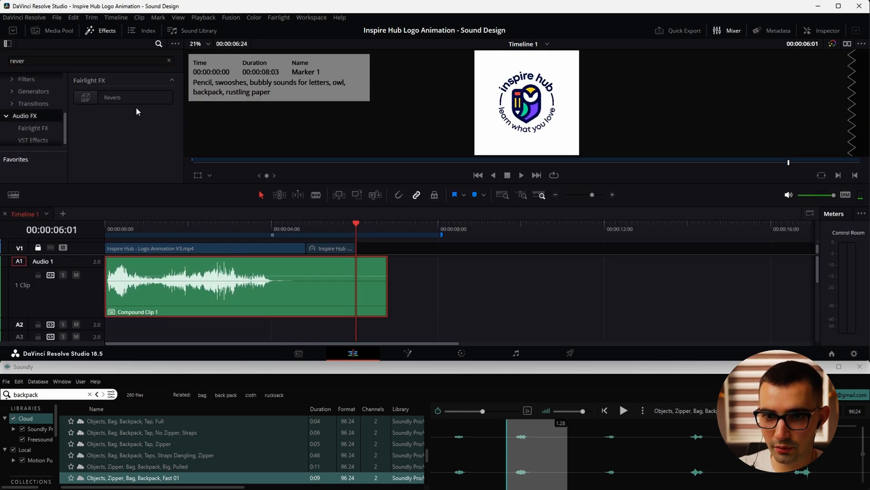
double_click(112, 97)
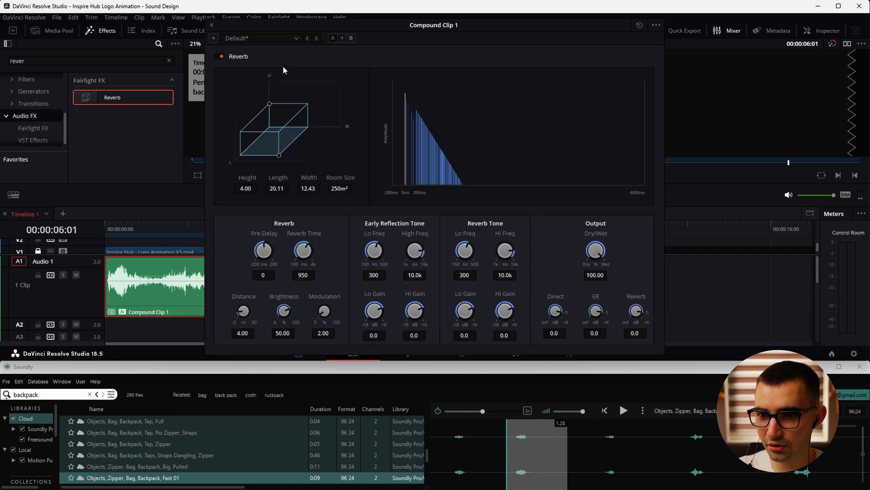
left_click(258, 38)
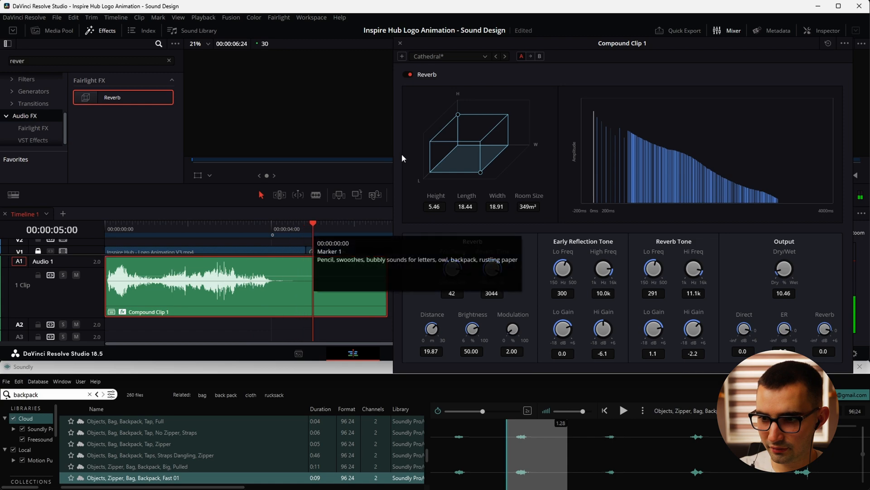
left_click(399, 44)
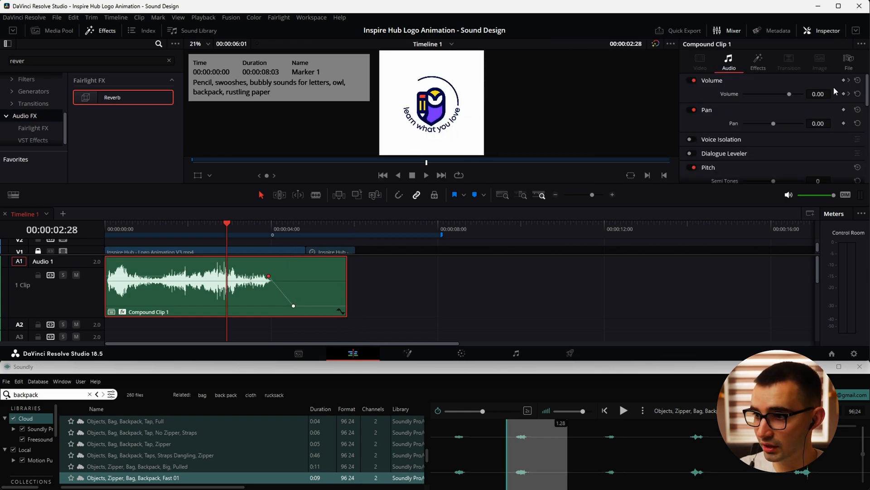
double_click(112, 97)
type("swoosh")
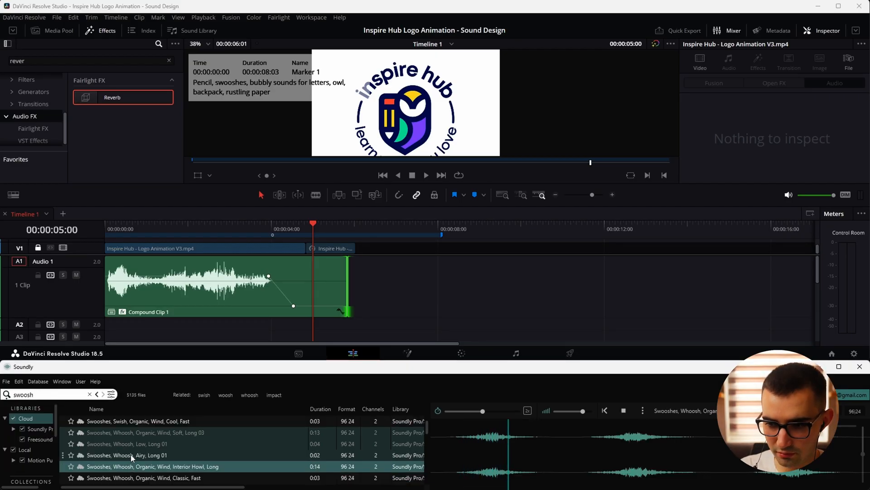
Step: Audition the airy whoosh, then place the Classic Fast No Bass swoosh on Audio 2 over the fade-out
left_click(624, 410)
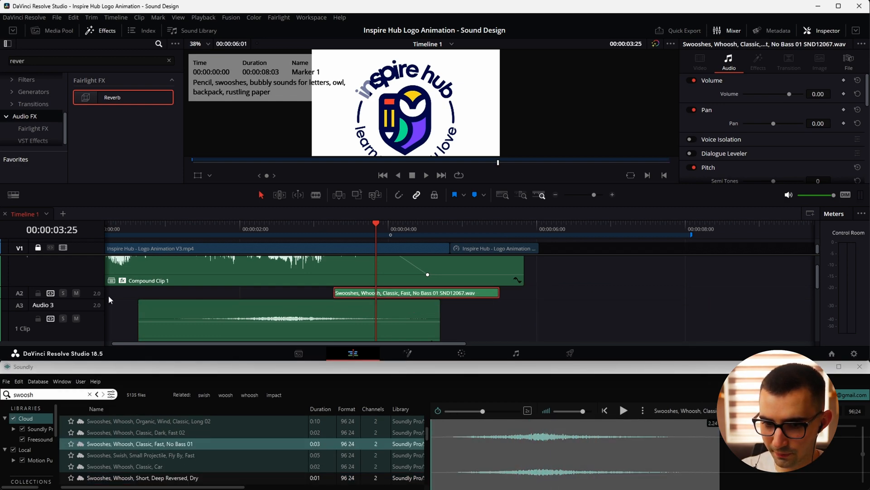
left_click(325, 229)
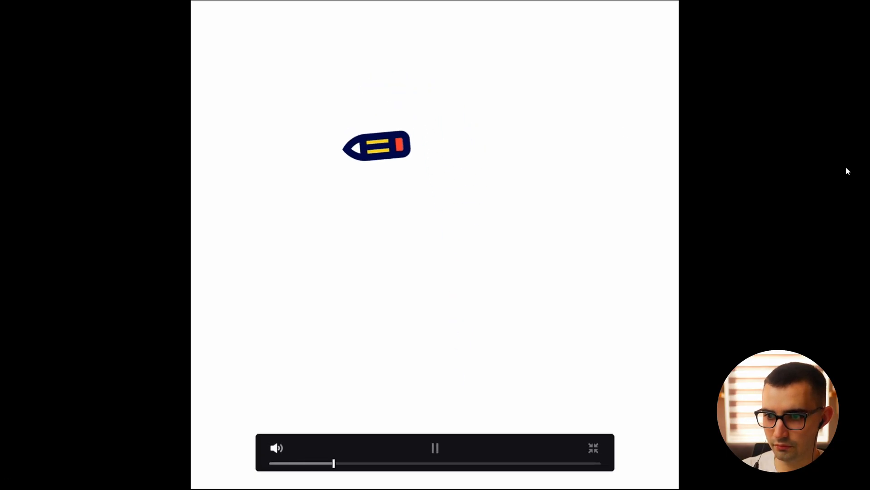
left_click(593, 447)
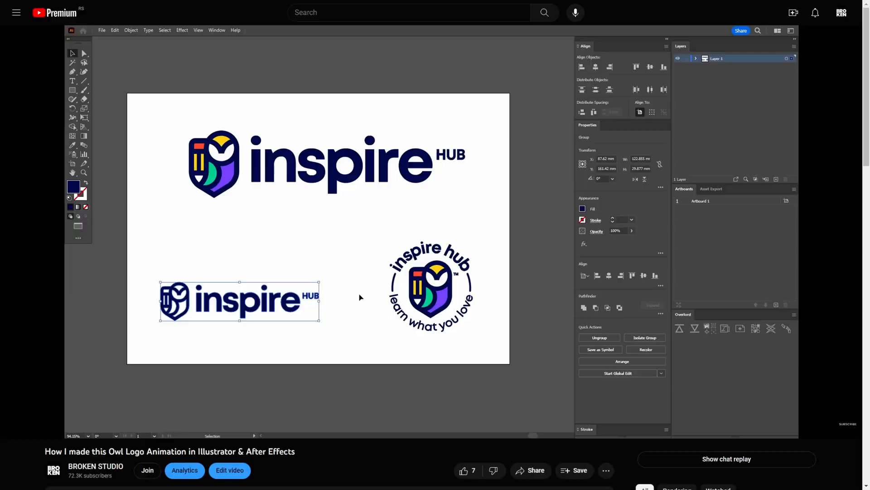